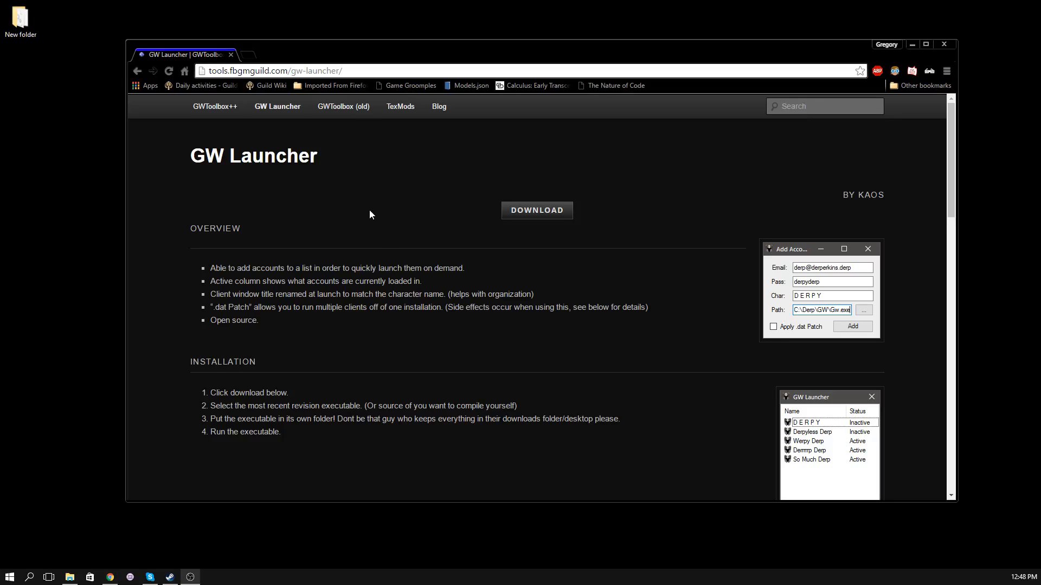
pyautogui.moveTo(655, 345)
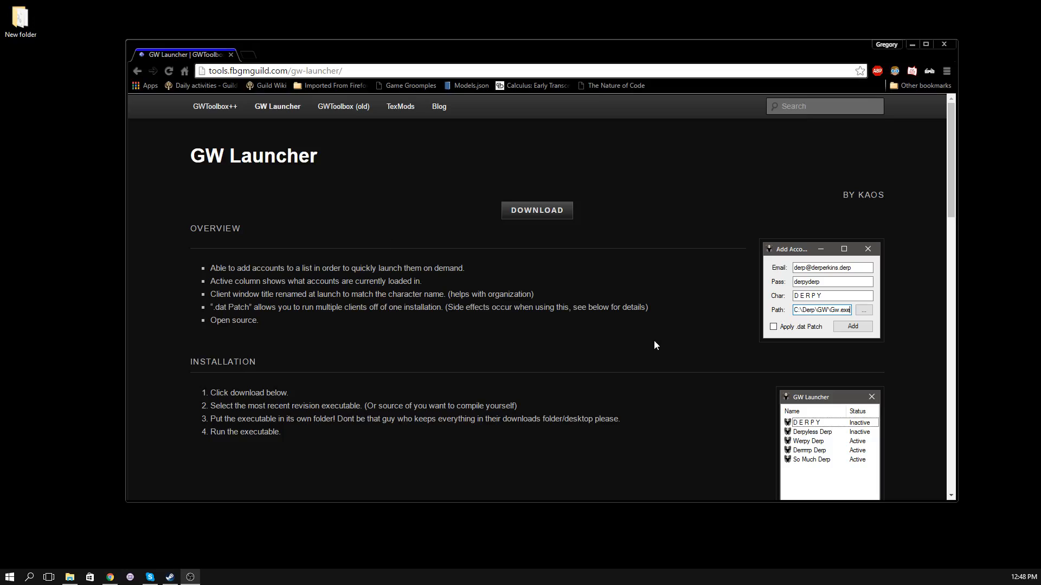
pyautogui.moveTo(297, 332)
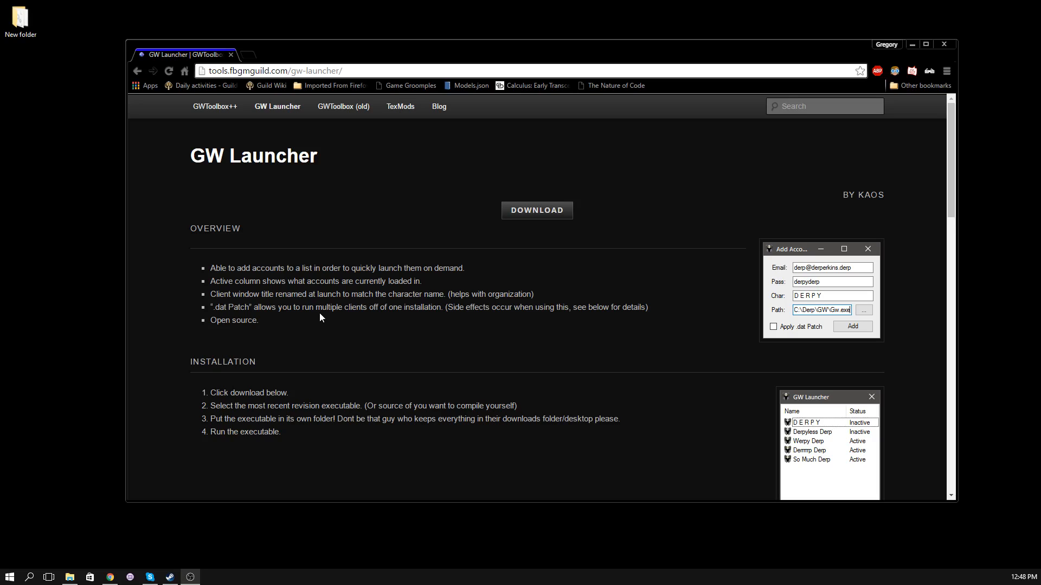
pyautogui.moveTo(316, 325)
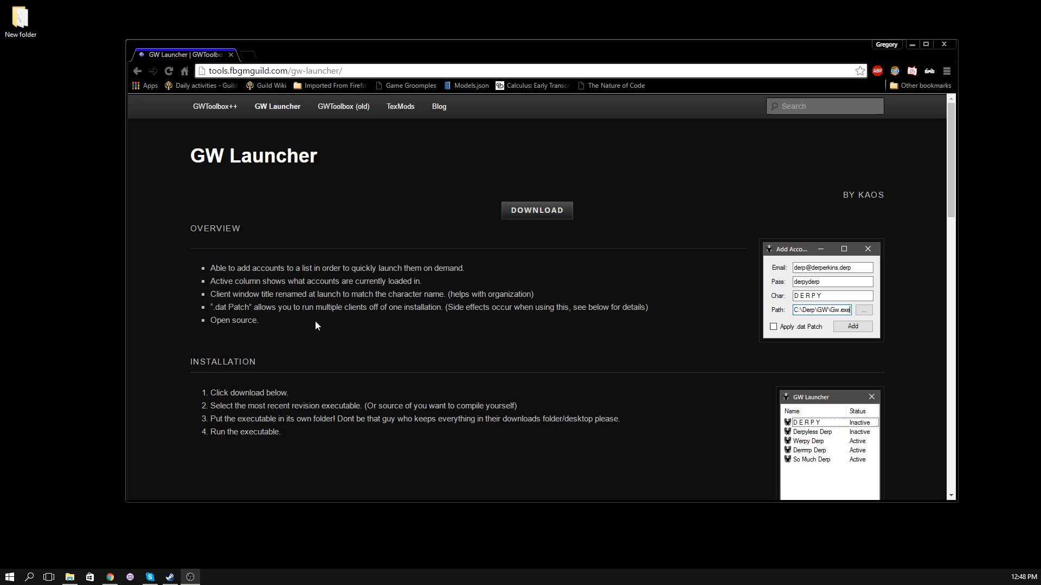
pyautogui.moveTo(296, 342)
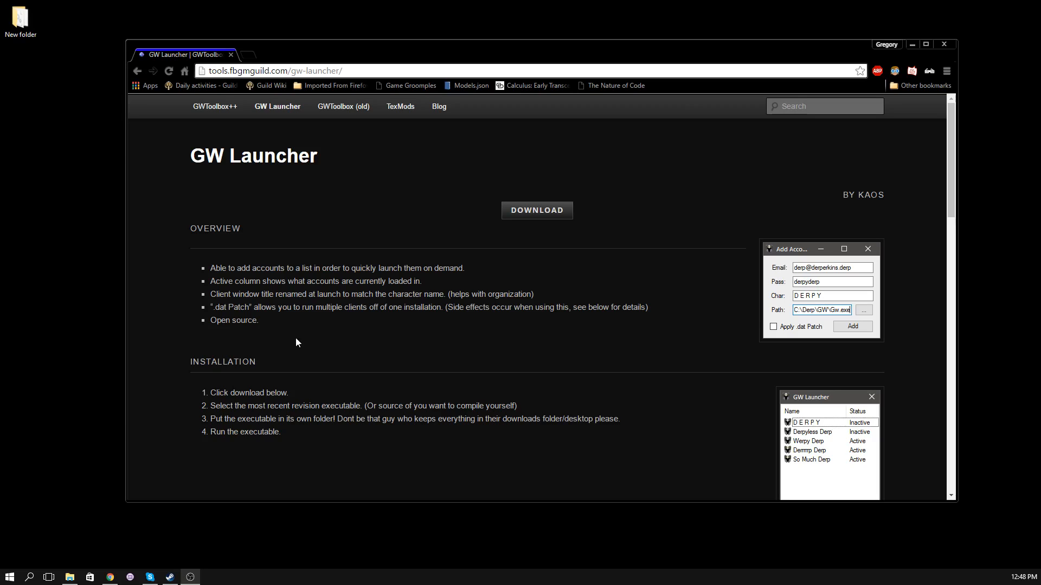
pyautogui.moveTo(624, 299)
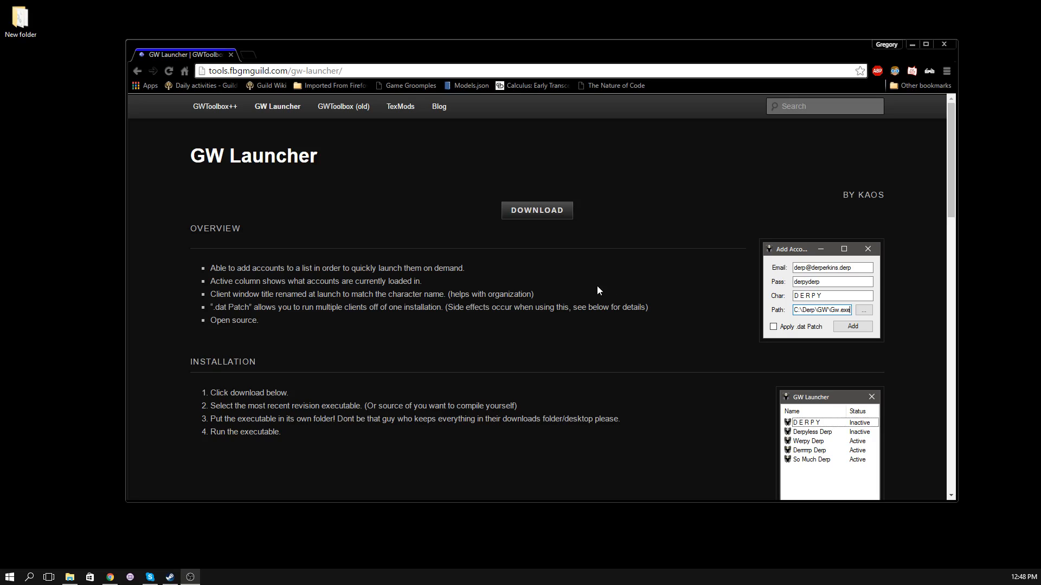
# Scroll the GW Launcher page down to the usage section about adding an account.
pyautogui.scroll(-3)
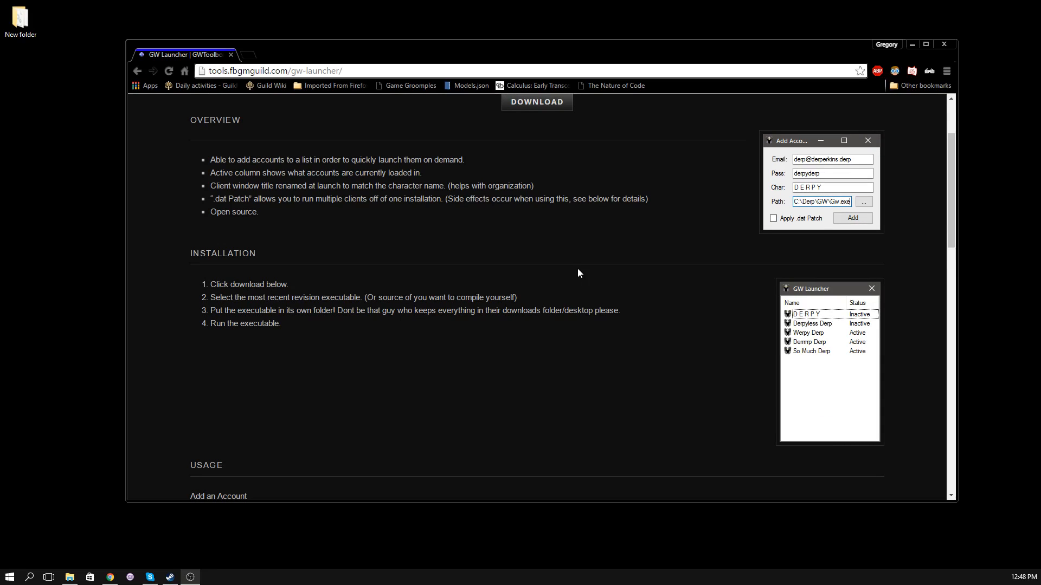
pyautogui.moveTo(577, 277)
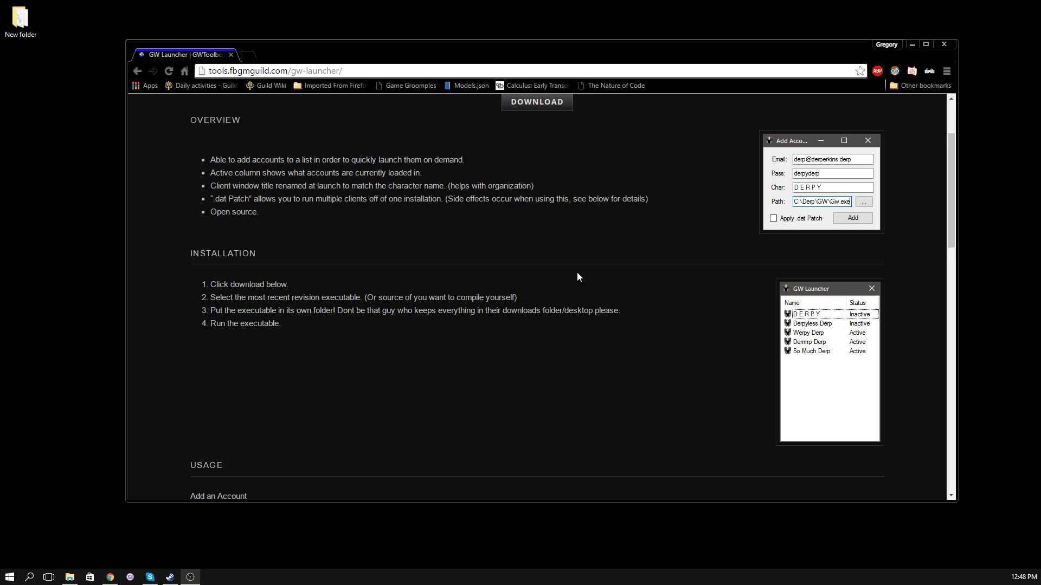
pyautogui.moveTo(475, 106)
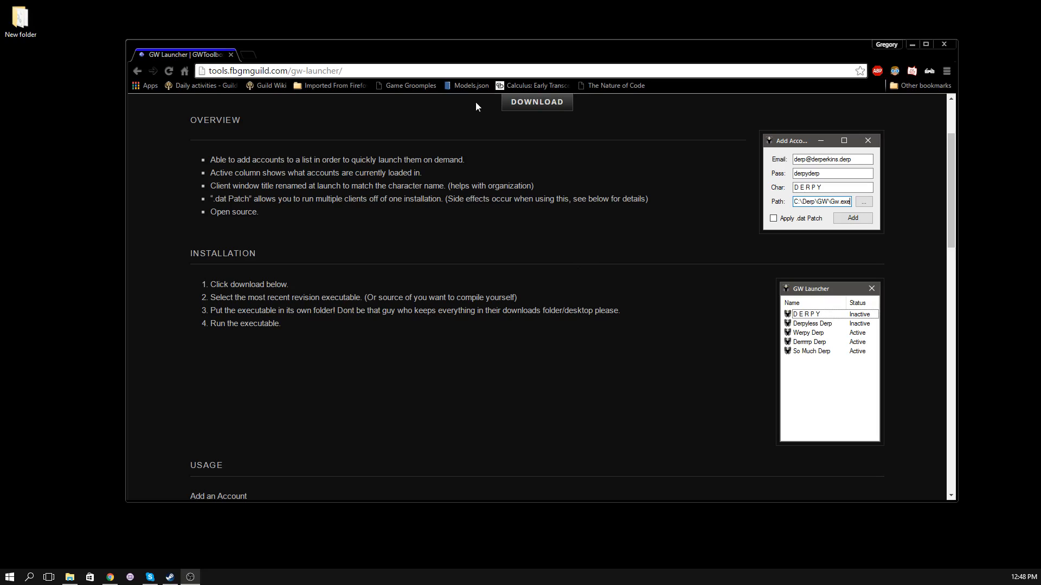
pyautogui.moveTo(609, 252)
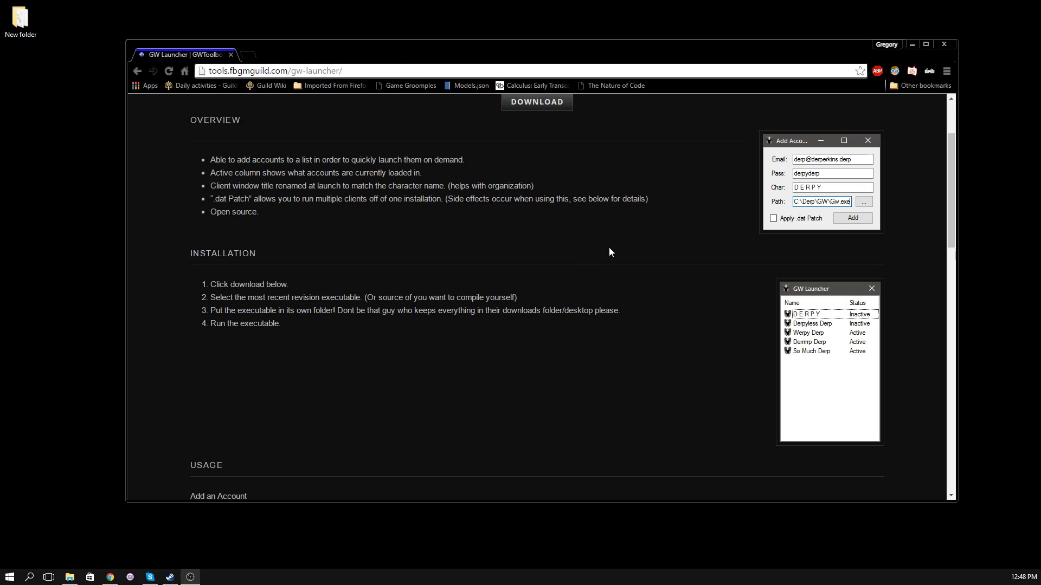
pyautogui.moveTo(839, 322)
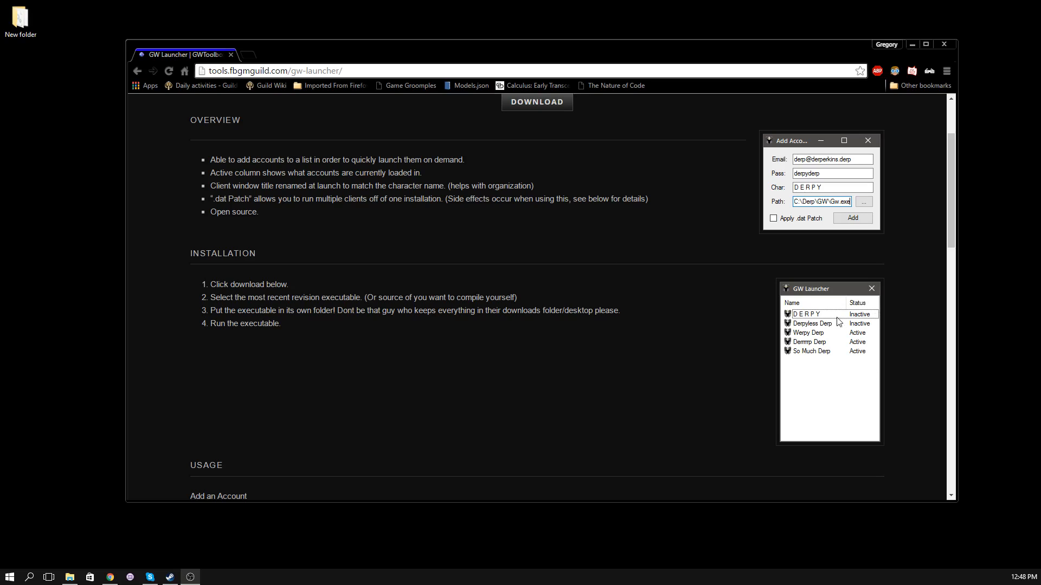
pyautogui.moveTo(838, 328)
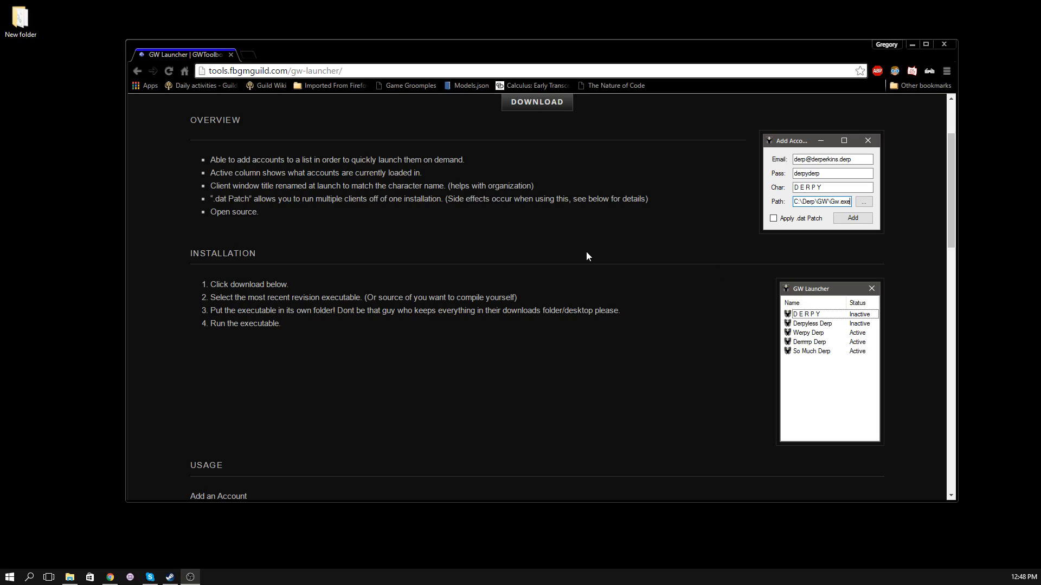
pyautogui.moveTo(583, 259)
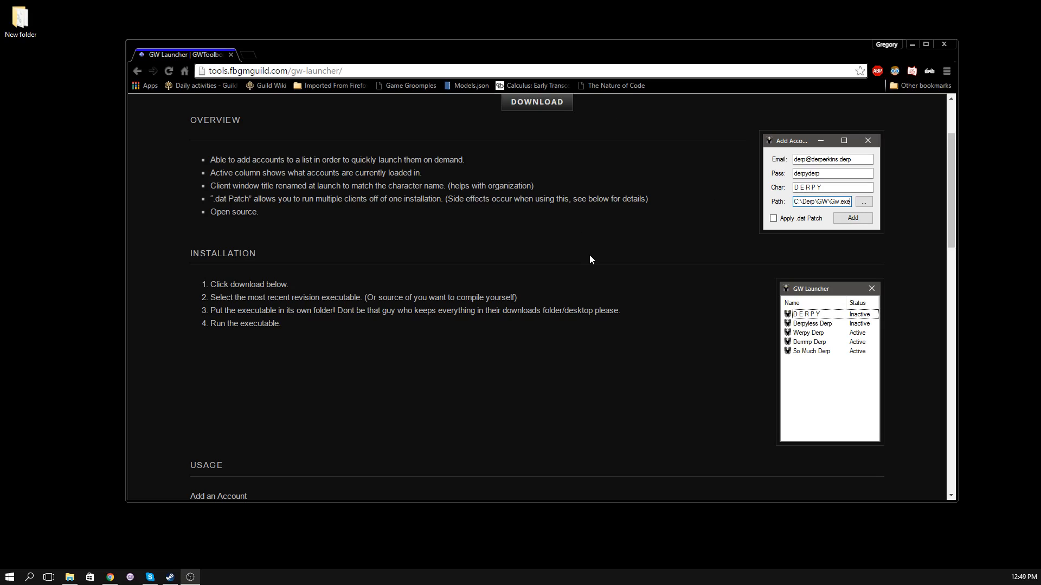
pyautogui.moveTo(532, 208)
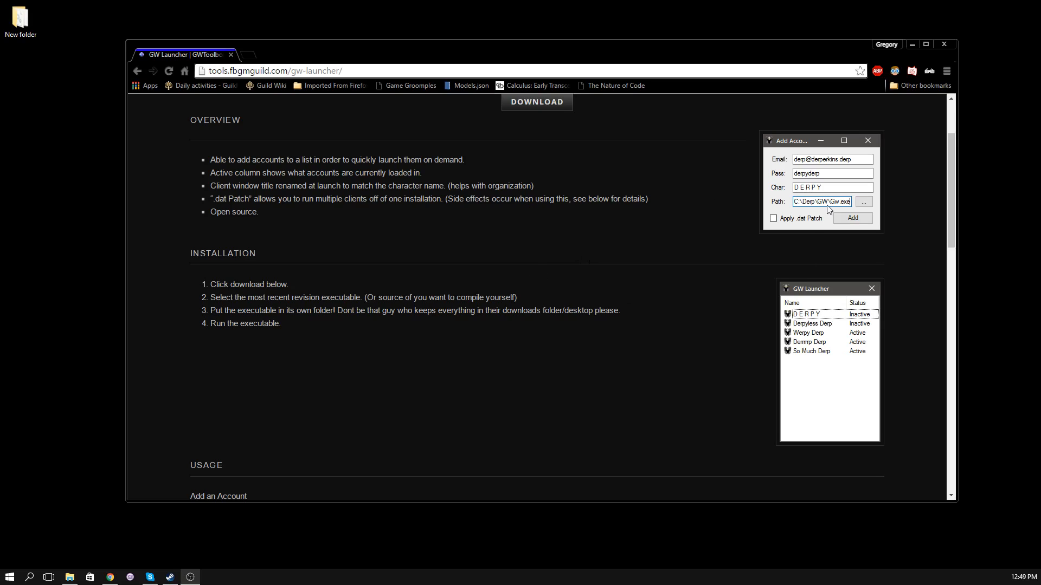
pyautogui.moveTo(692, 242)
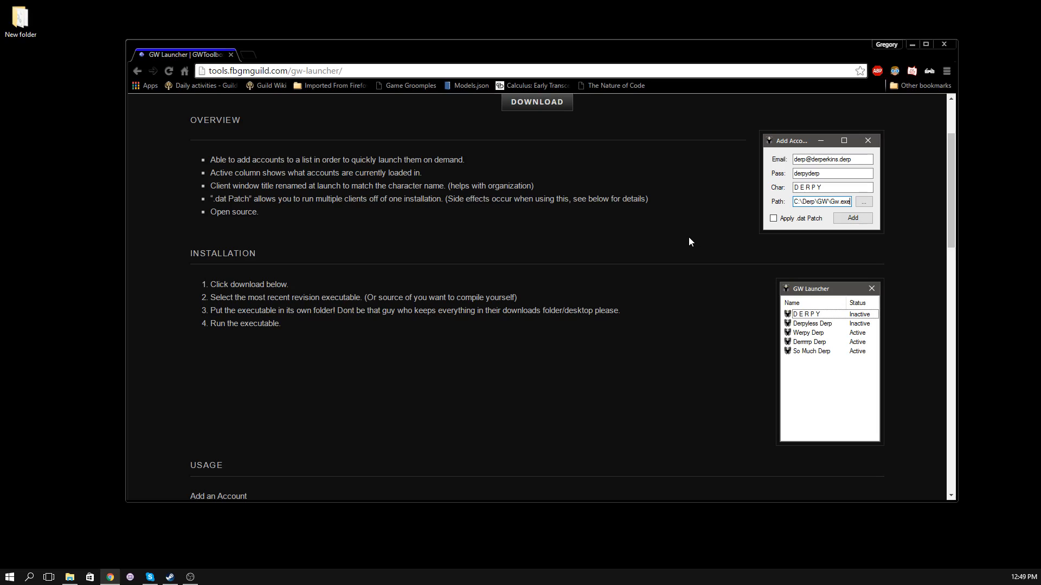
pyautogui.moveTo(704, 198)
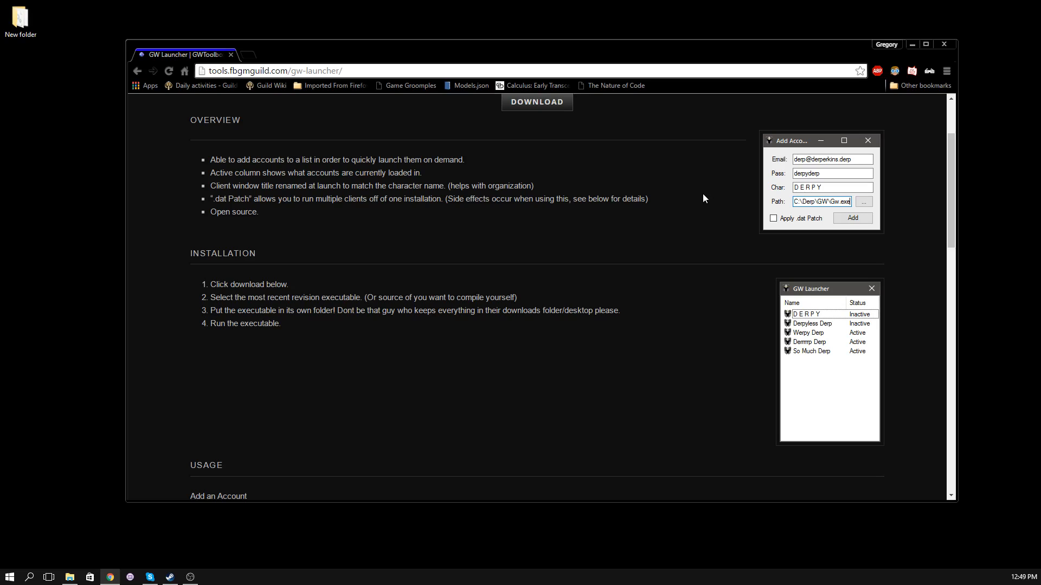
pyautogui.moveTo(715, 188)
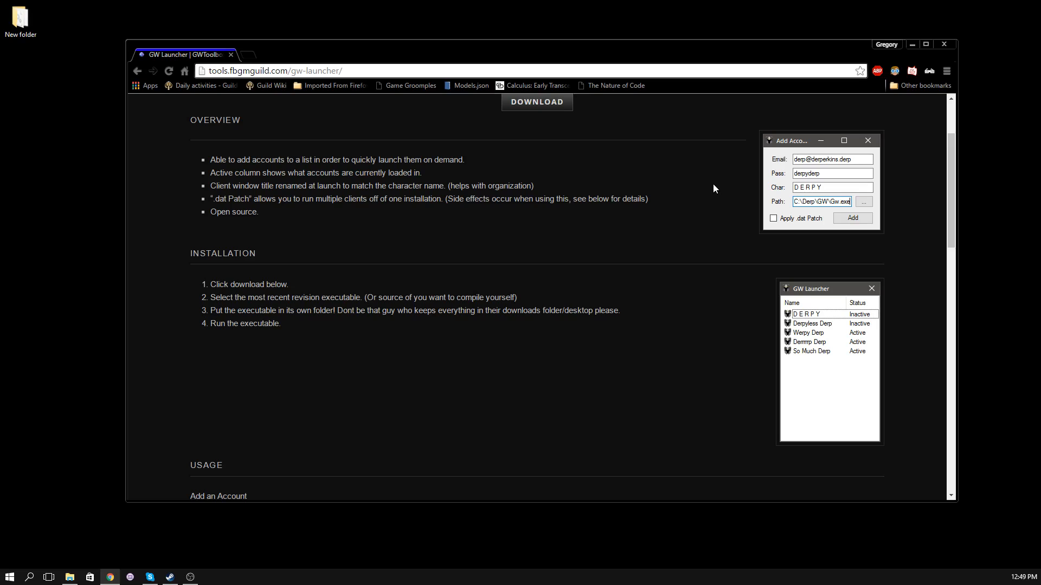
pyautogui.moveTo(704, 181)
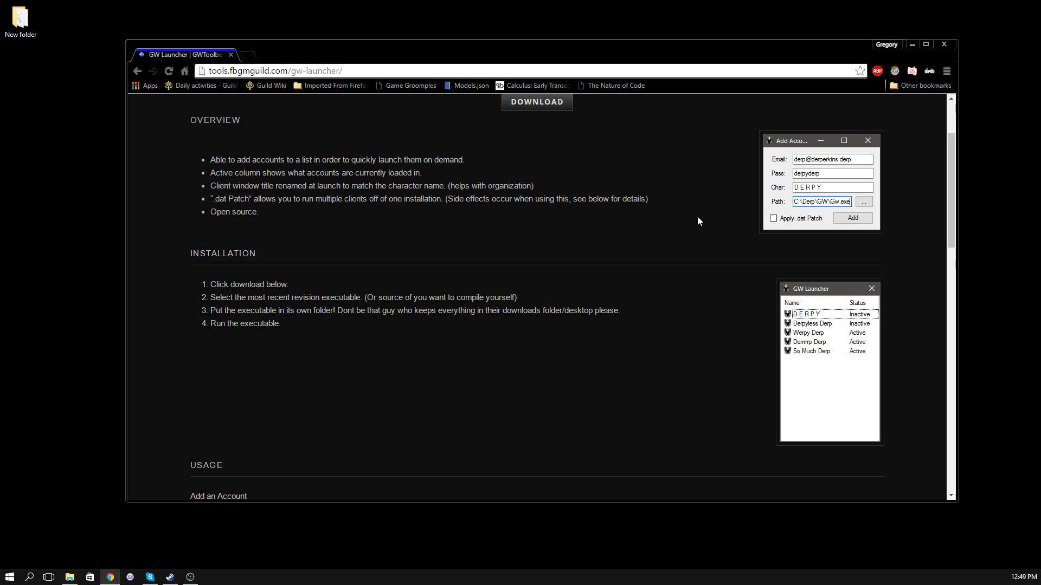
pyautogui.moveTo(425, 54)
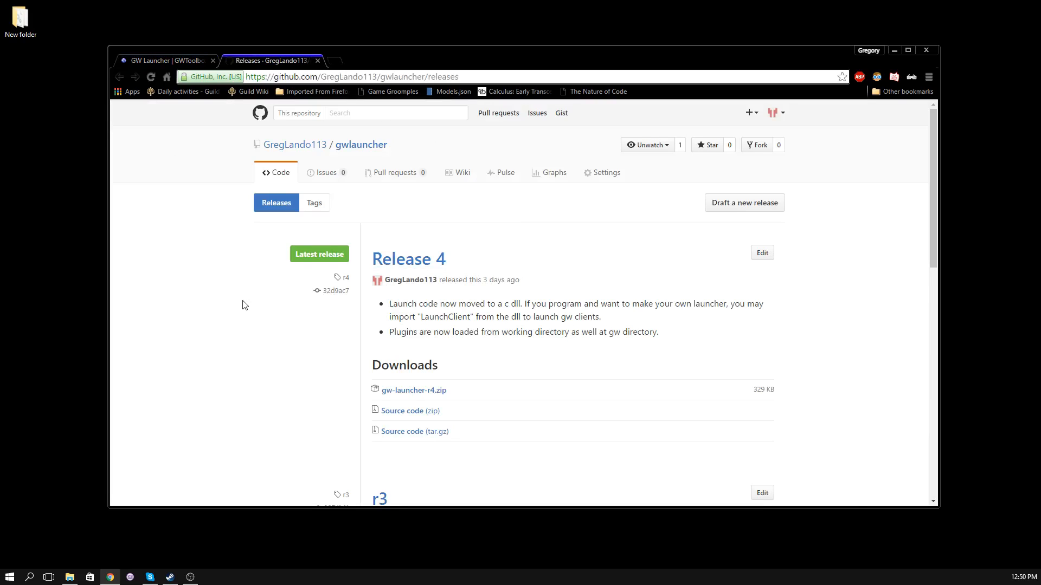
# Scroll through the gwlauncher Release 4 downloads, including gw-launcher-r4.zip.
pyautogui.scroll(-3)
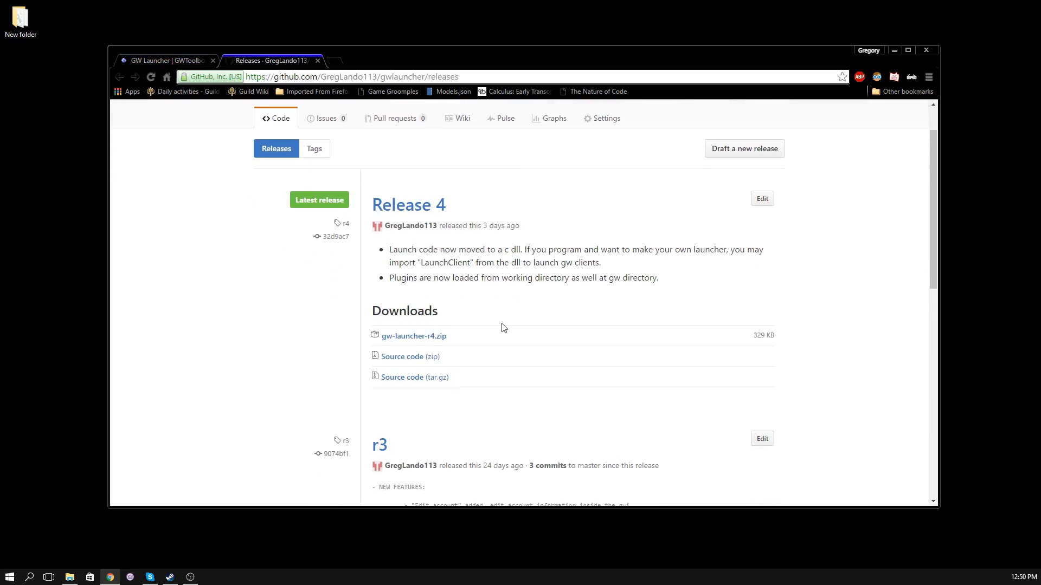
pyautogui.moveTo(413, 336)
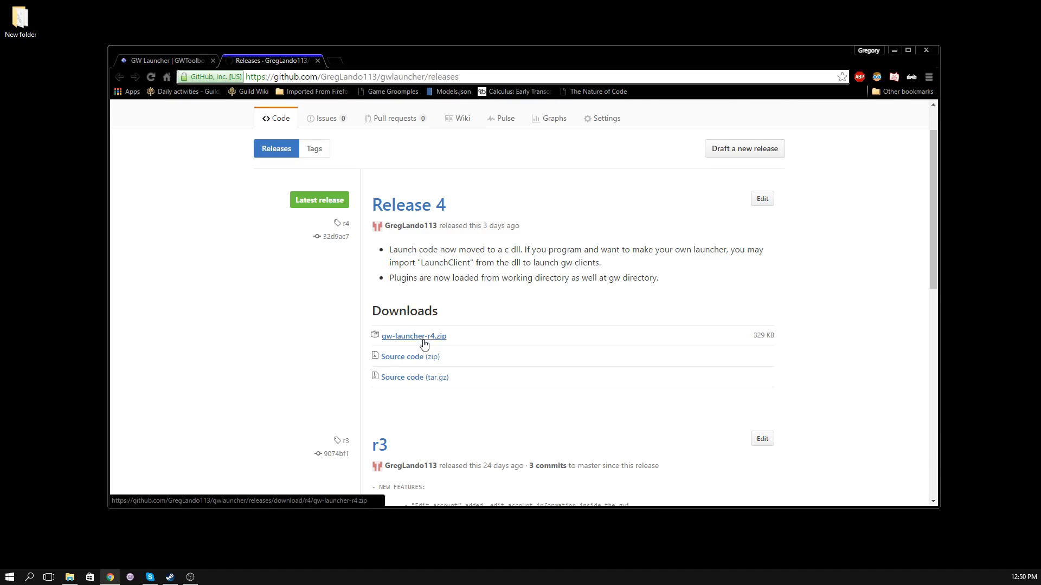
pyautogui.moveTo(410, 404)
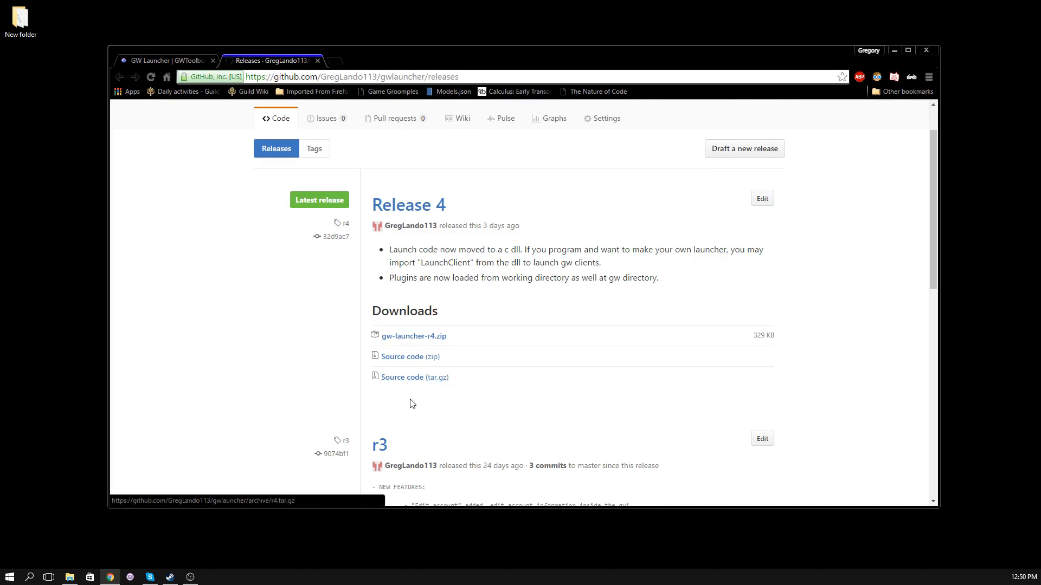
pyautogui.moveTo(258, 258)
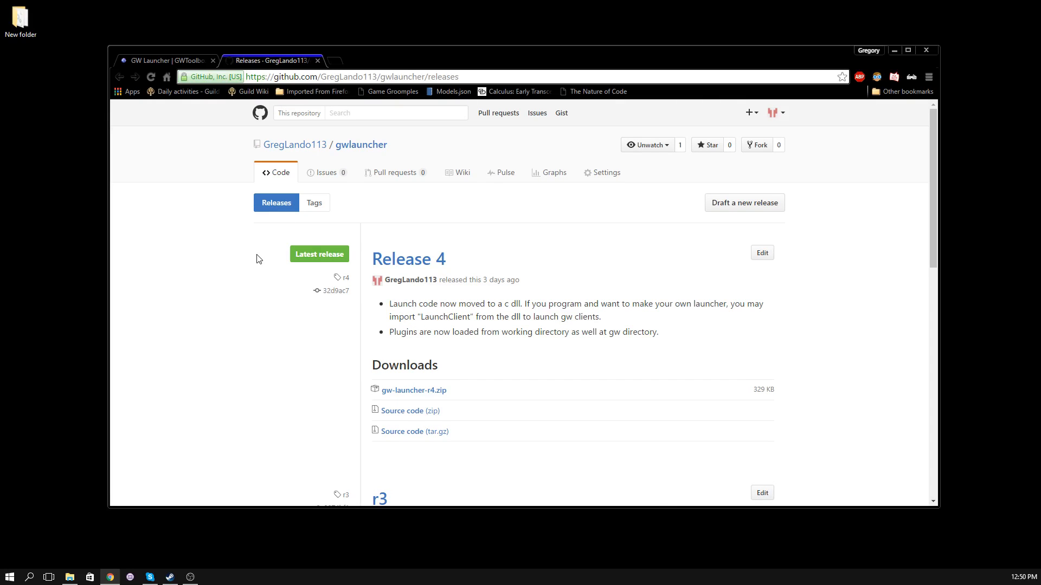
pyautogui.moveTo(408, 424)
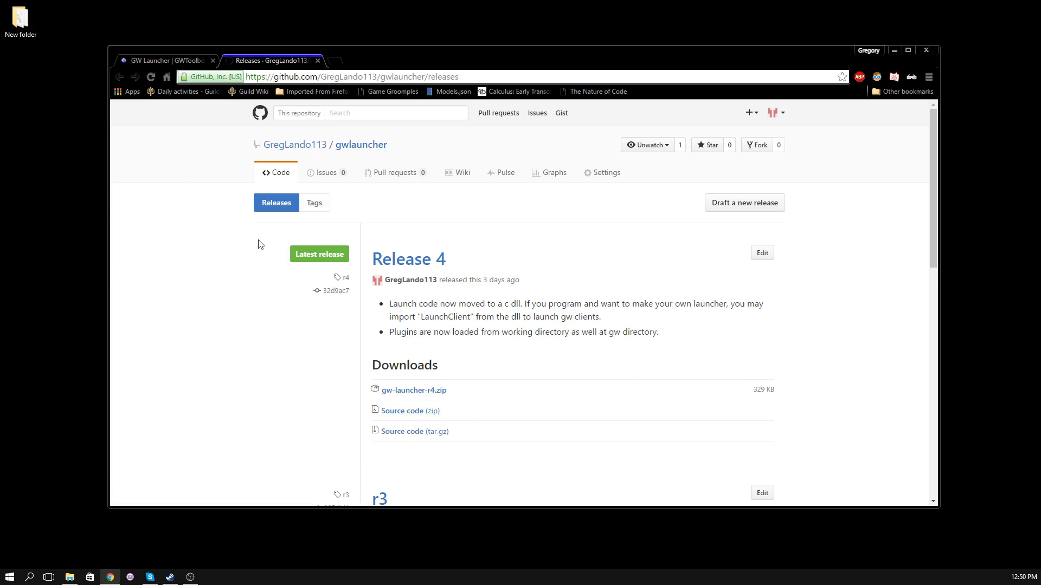
# Go to the gwlauncher repository main page and scroll through its file listing.
pyautogui.click(361, 145)
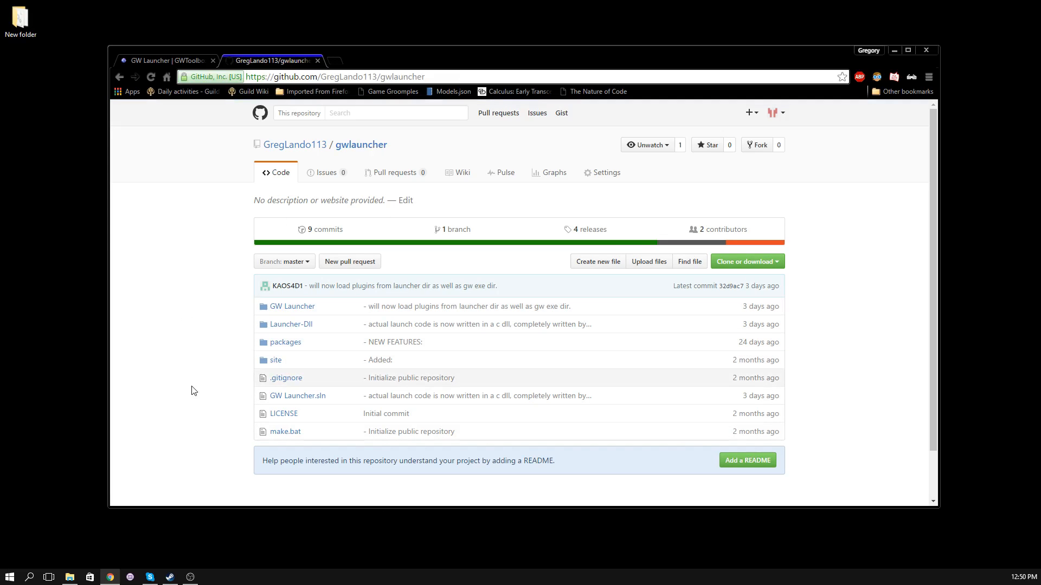
pyautogui.scroll(-3)
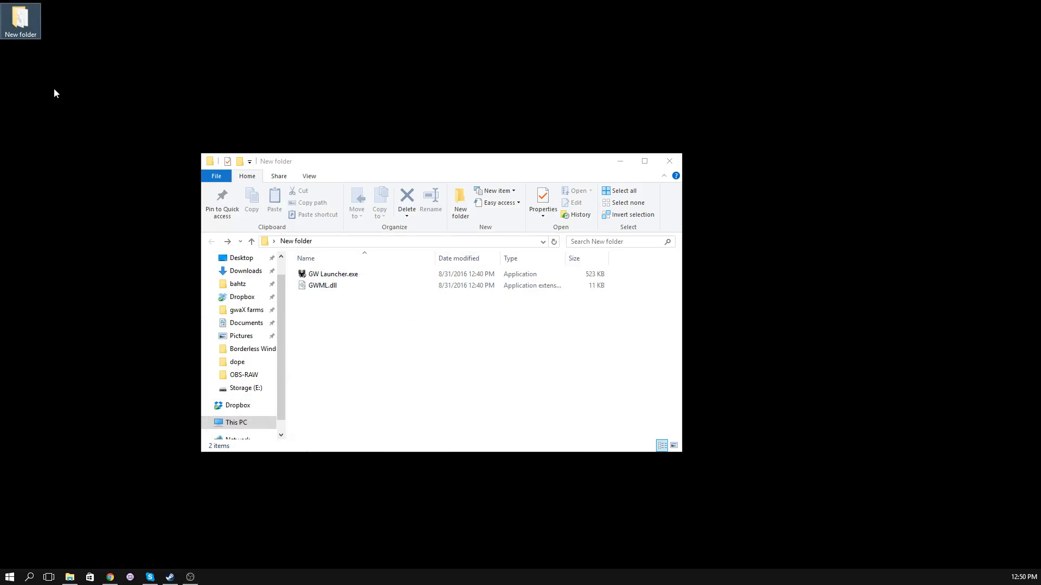
pyautogui.moveTo(31, 6)
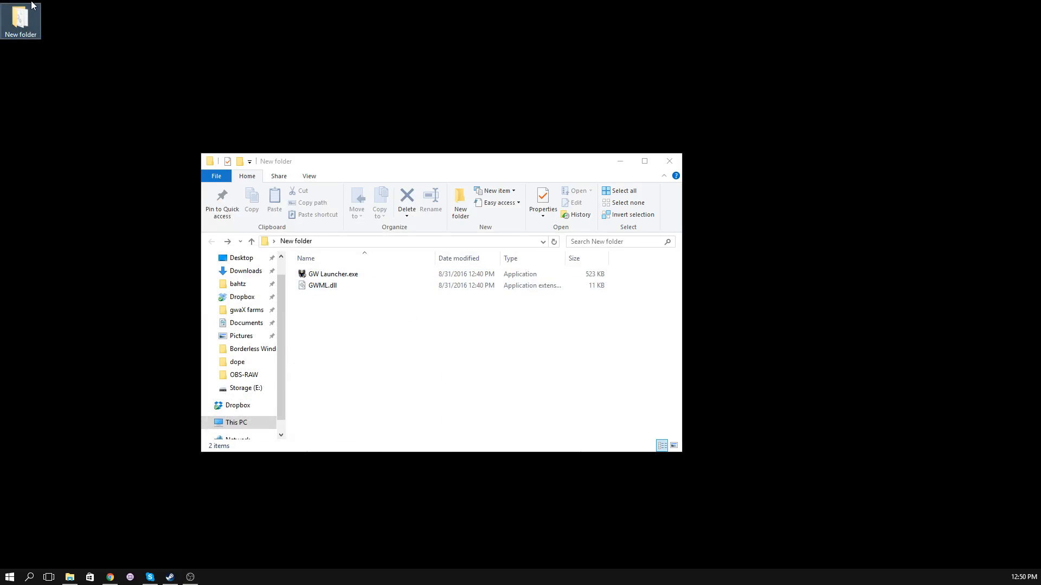
pyautogui.click(333, 273)
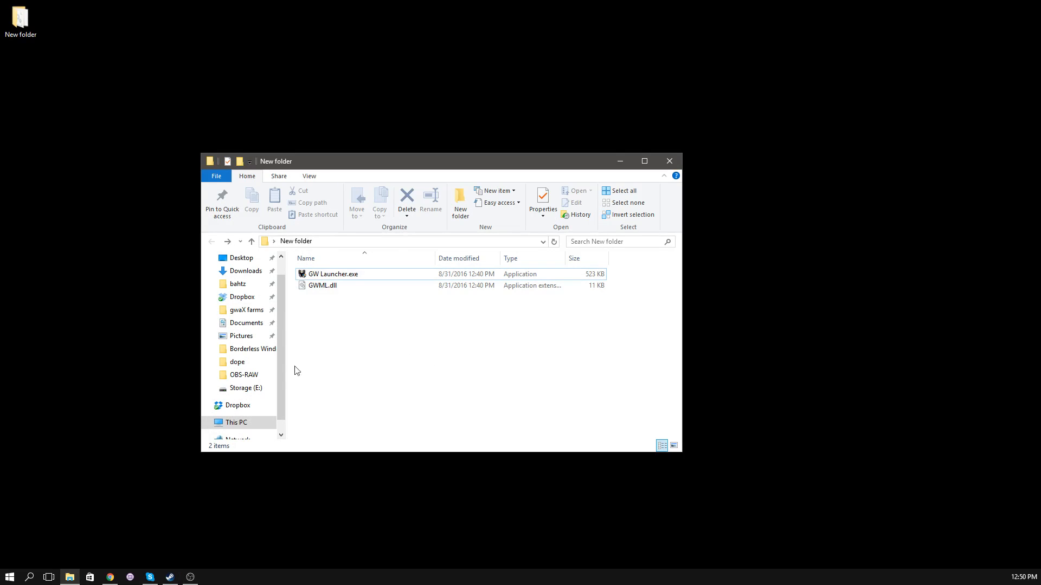
pyautogui.click(332, 274)
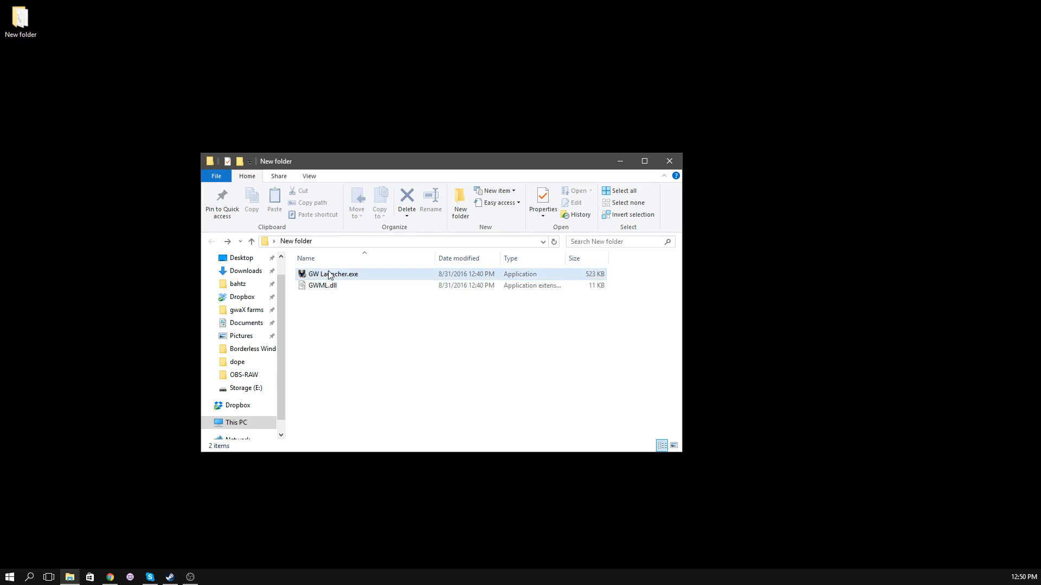
pyautogui.click(323, 286)
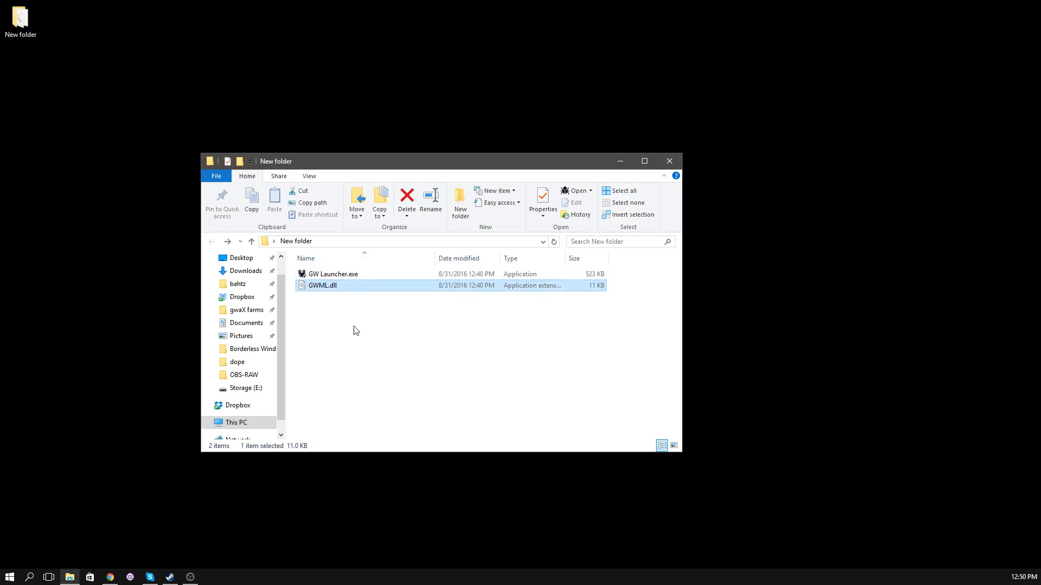
pyautogui.click(331, 273)
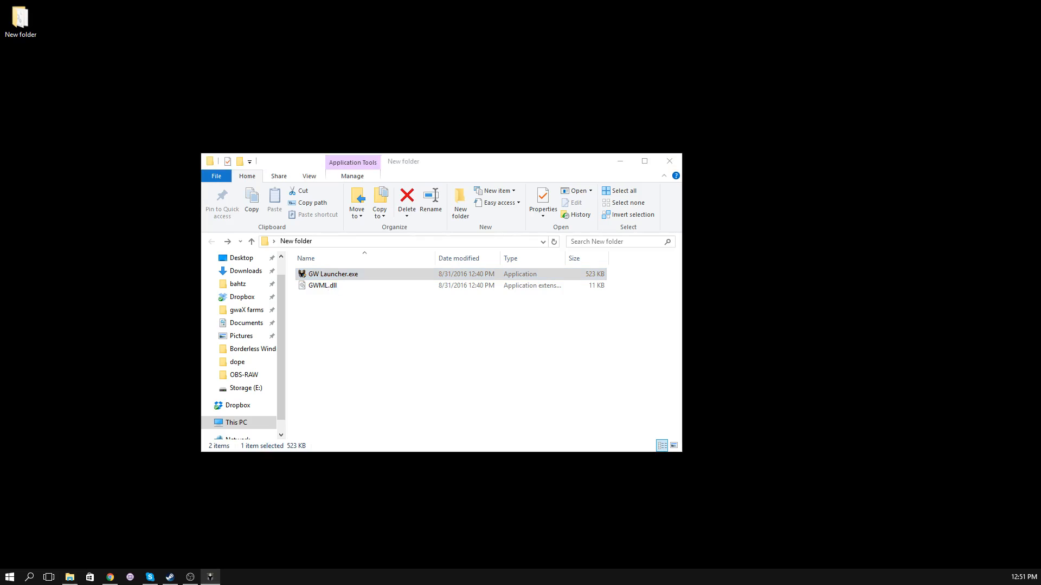
# Run GW Launcher.exe so it opens with an empty account list and creates Accounts.json.
pyautogui.doubleClick(334, 274)
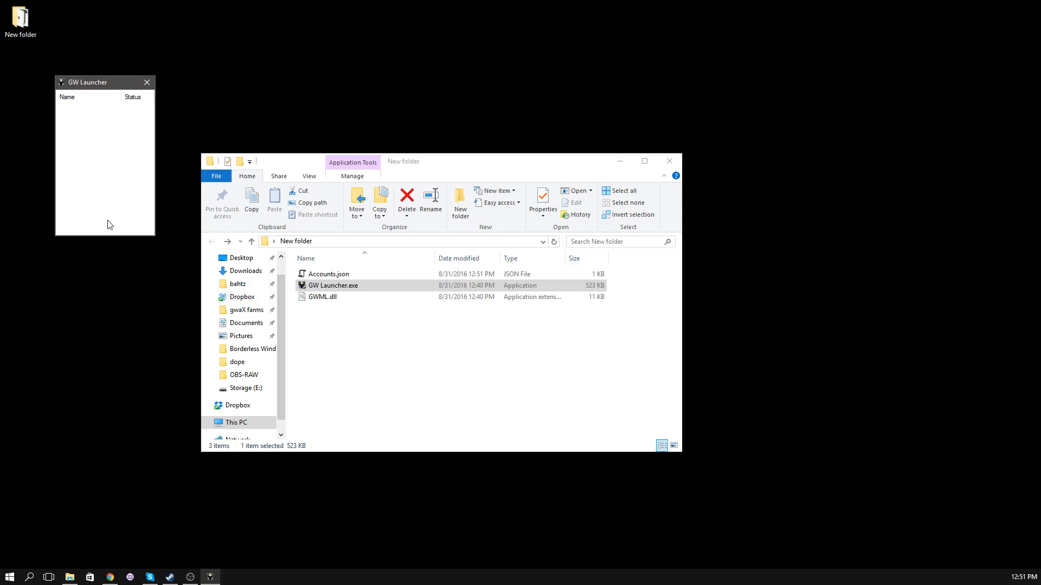
pyautogui.moveTo(107, 137)
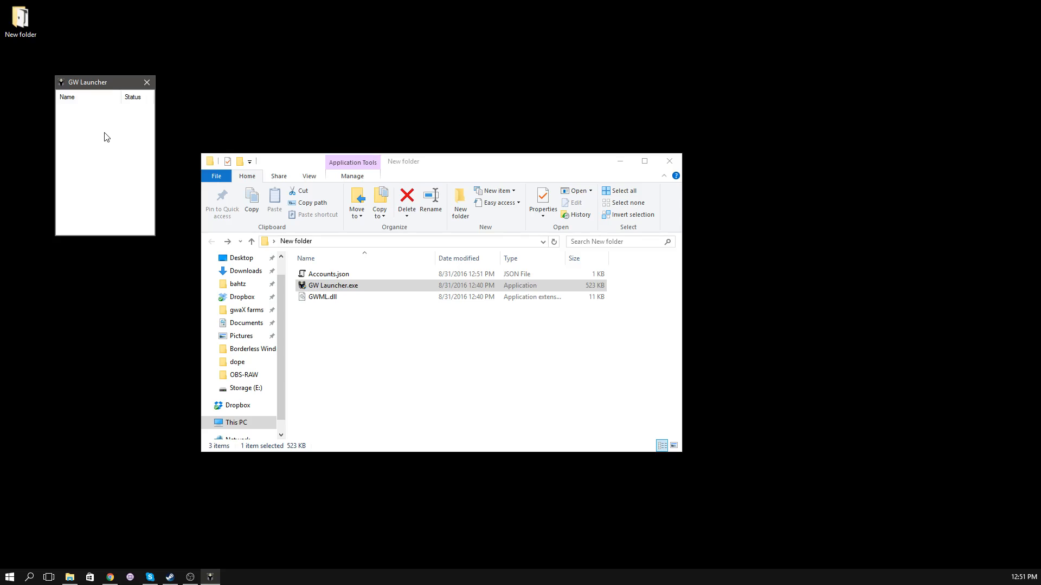
pyautogui.moveTo(89, 130)
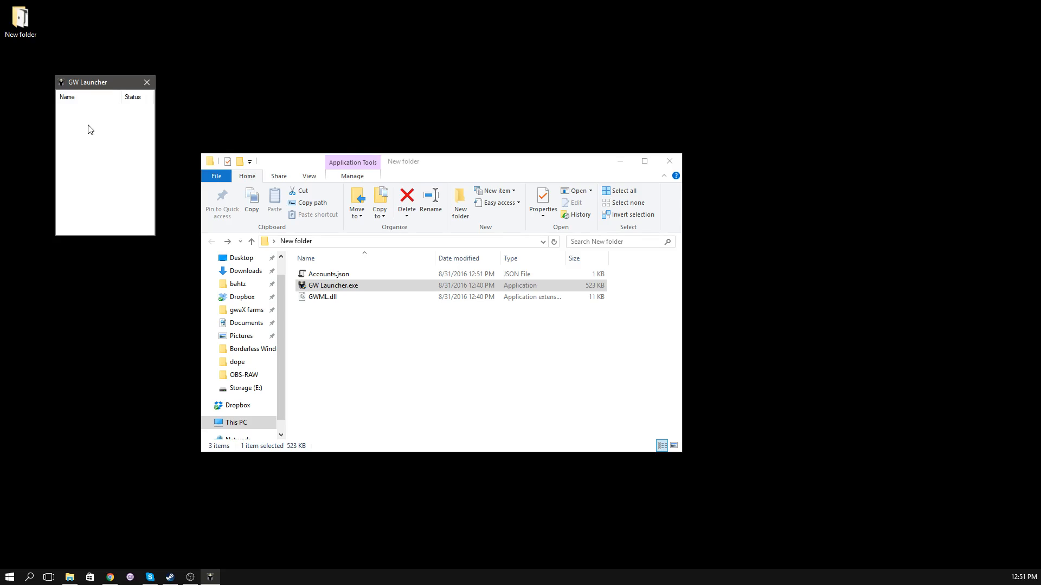
pyautogui.moveTo(92, 171)
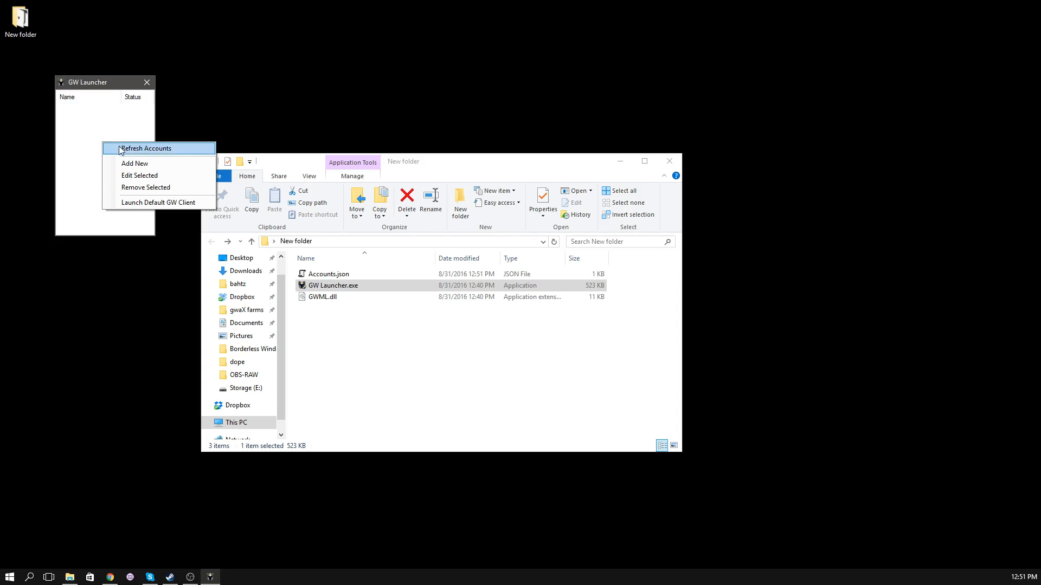
pyautogui.moveTo(135, 163)
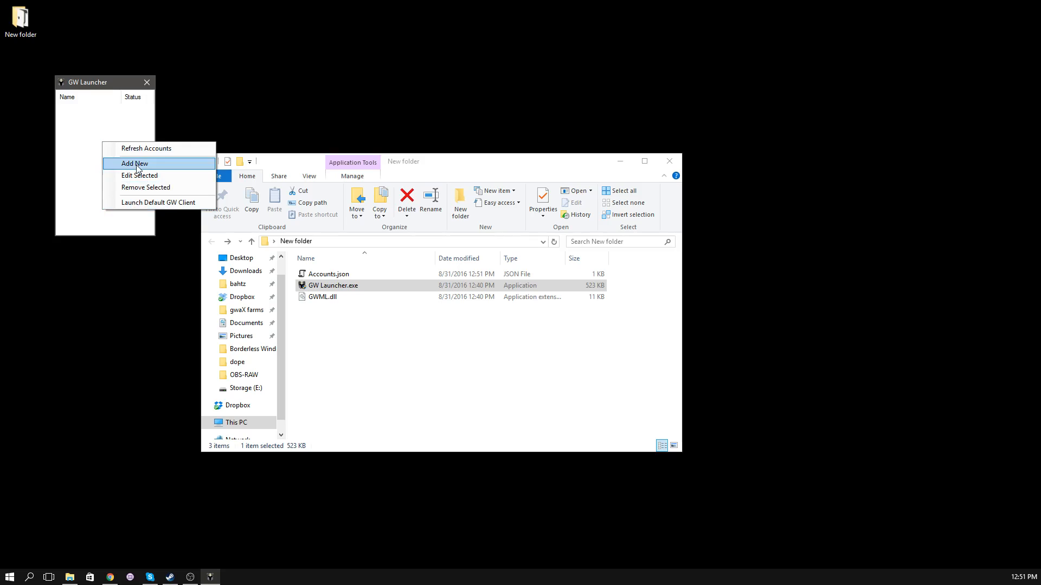
pyautogui.moveTo(145, 187)
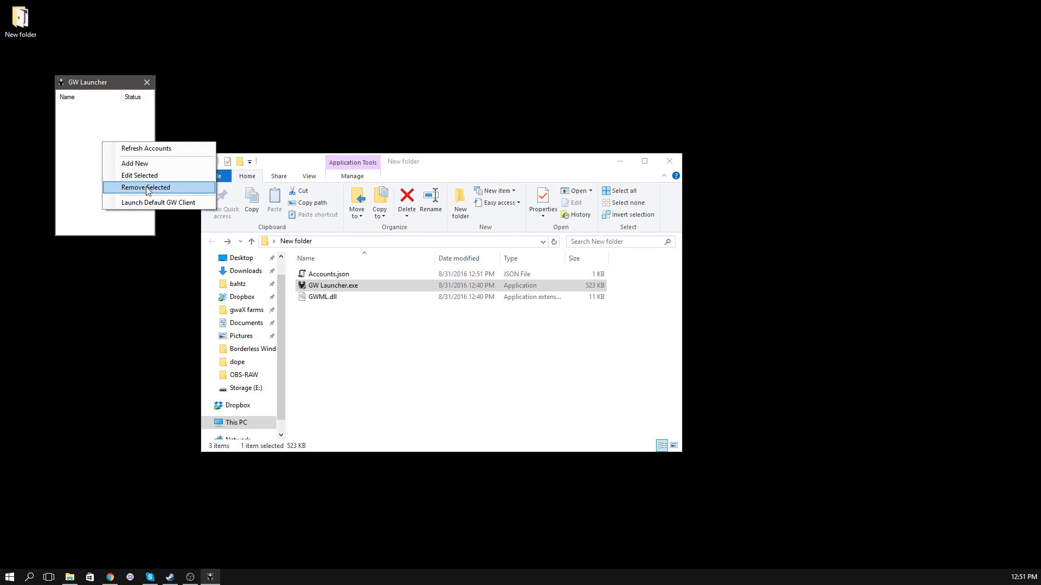
pyautogui.moveTo(133, 163)
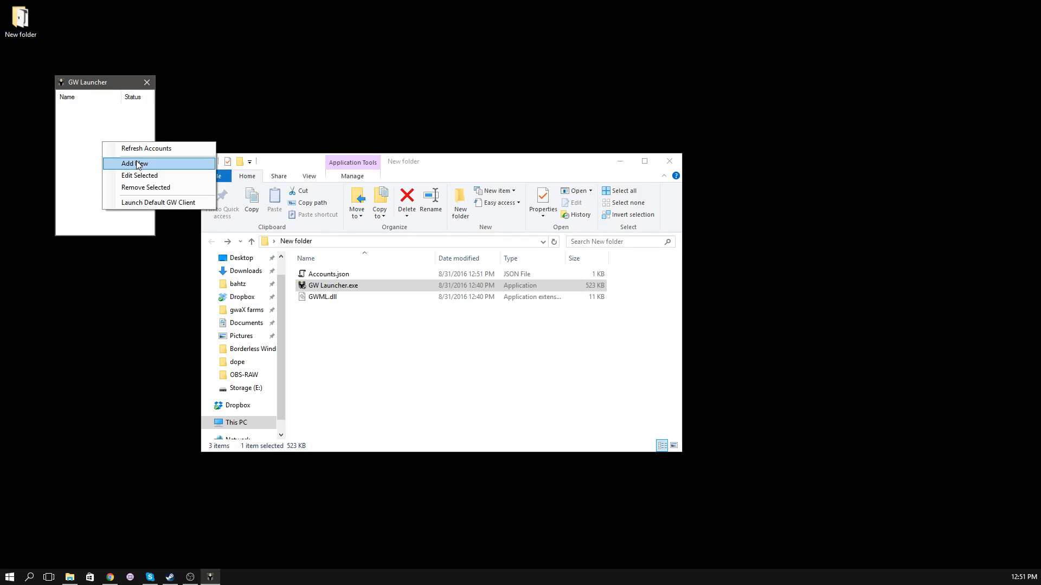
pyautogui.click(133, 163)
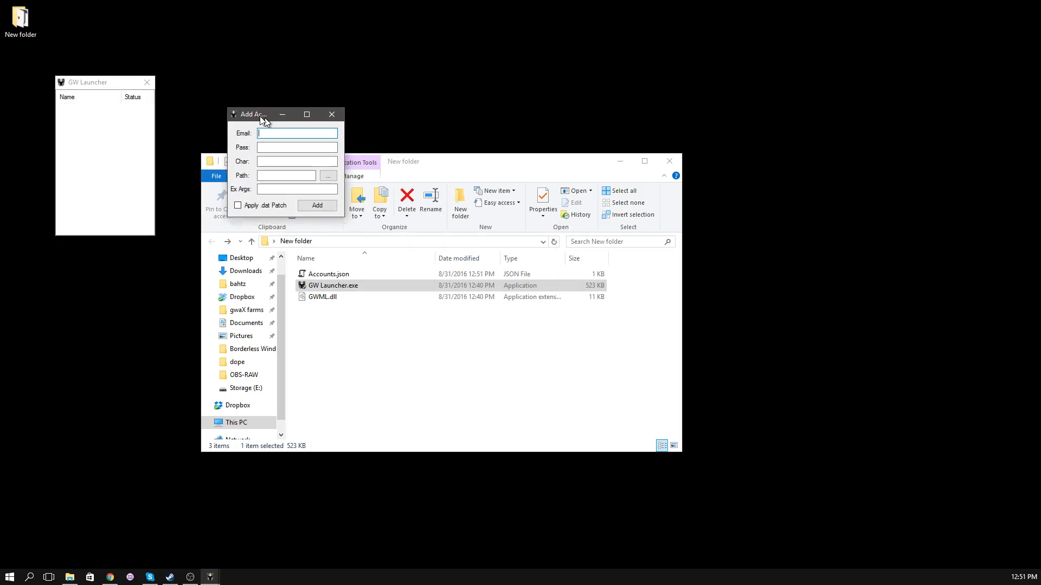
pyautogui.moveTo(252, 113); pyautogui.dragTo(233, 105)
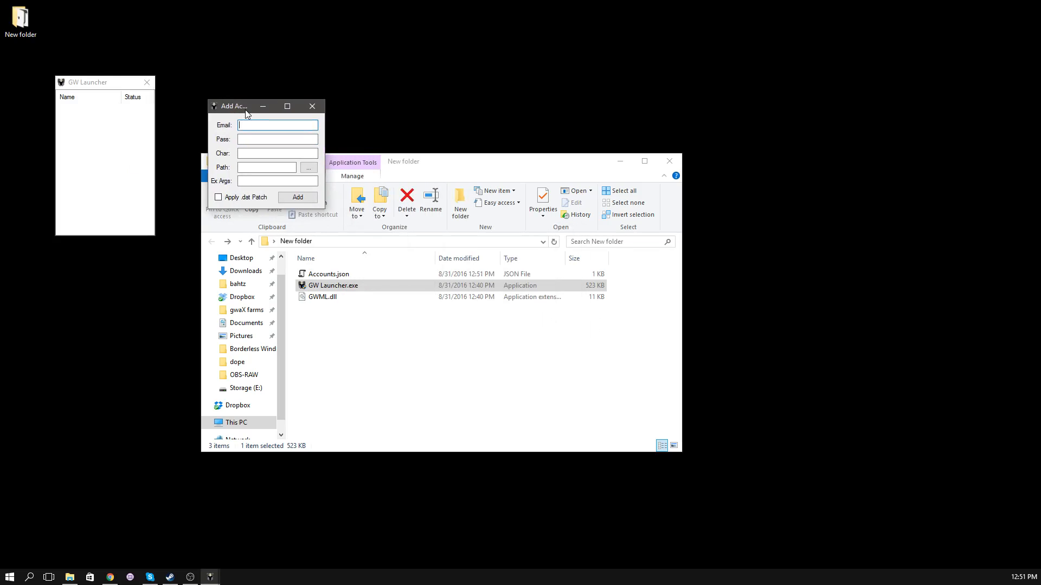
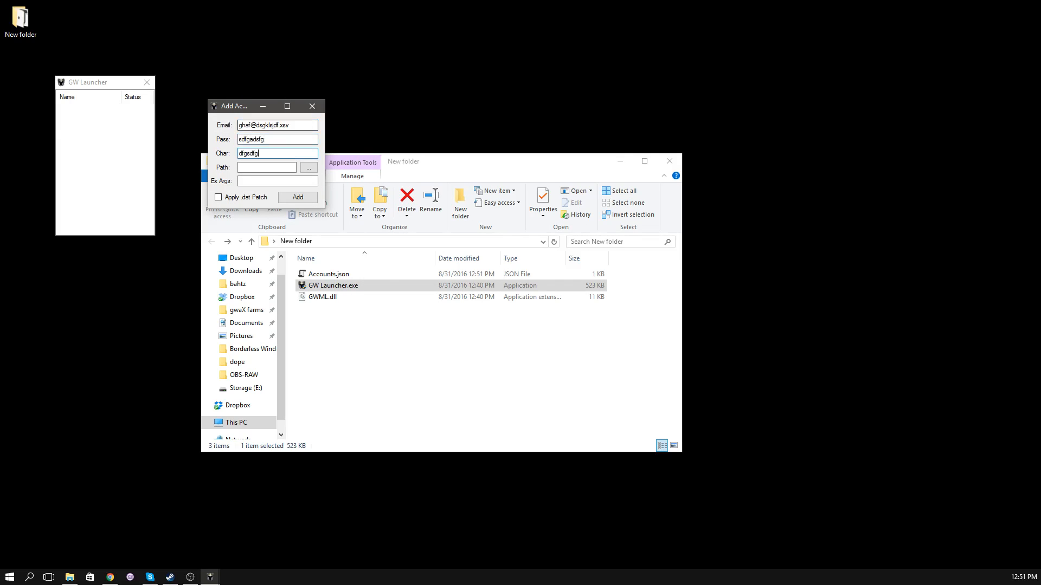
pyautogui.click(307, 168)
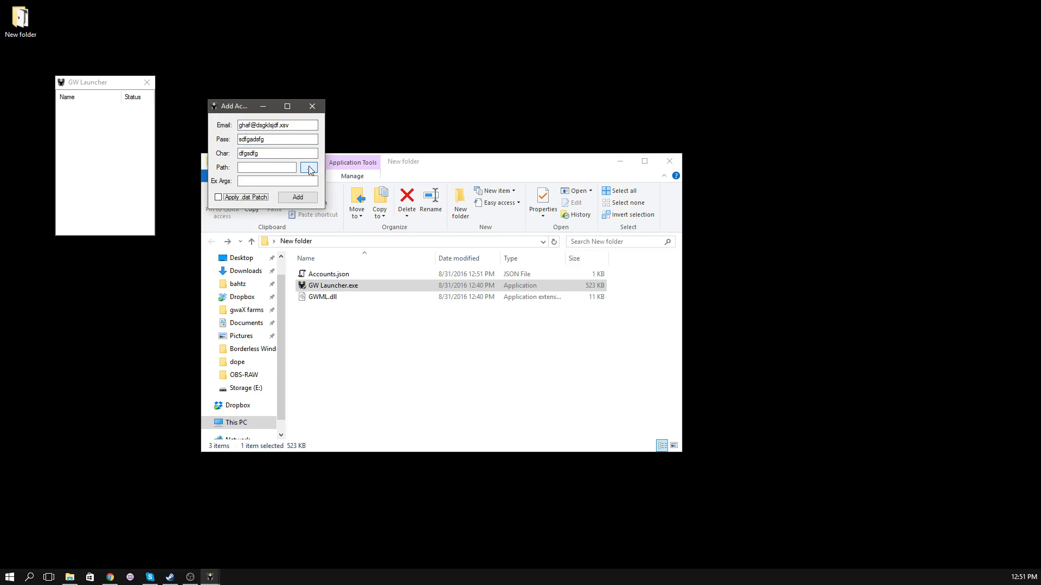
# Browse to C:\GW\GW2\Gw.exe as the new account's game path.
pyautogui.click(308, 168)
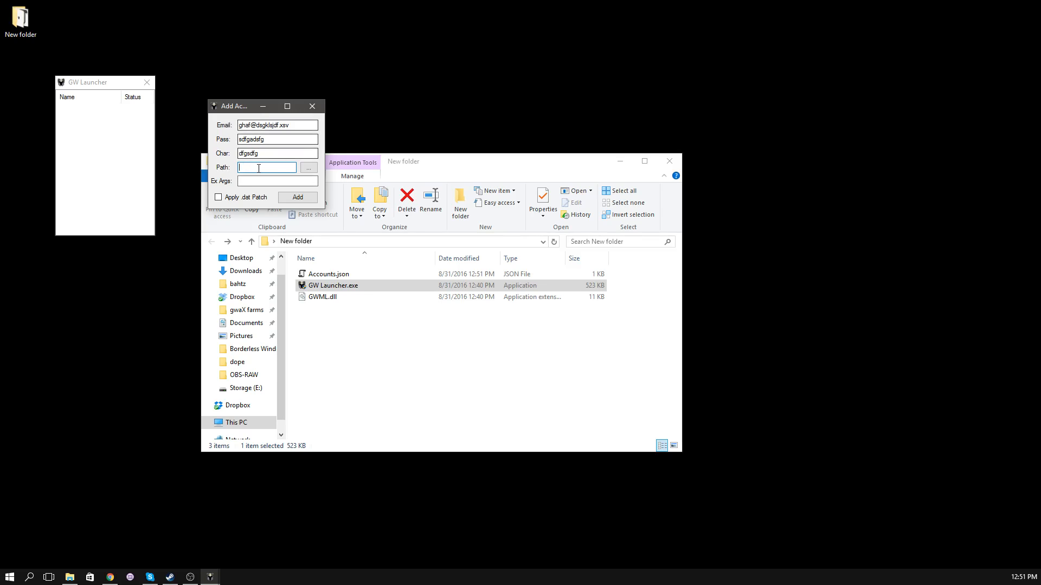
pyautogui.click(308, 168)
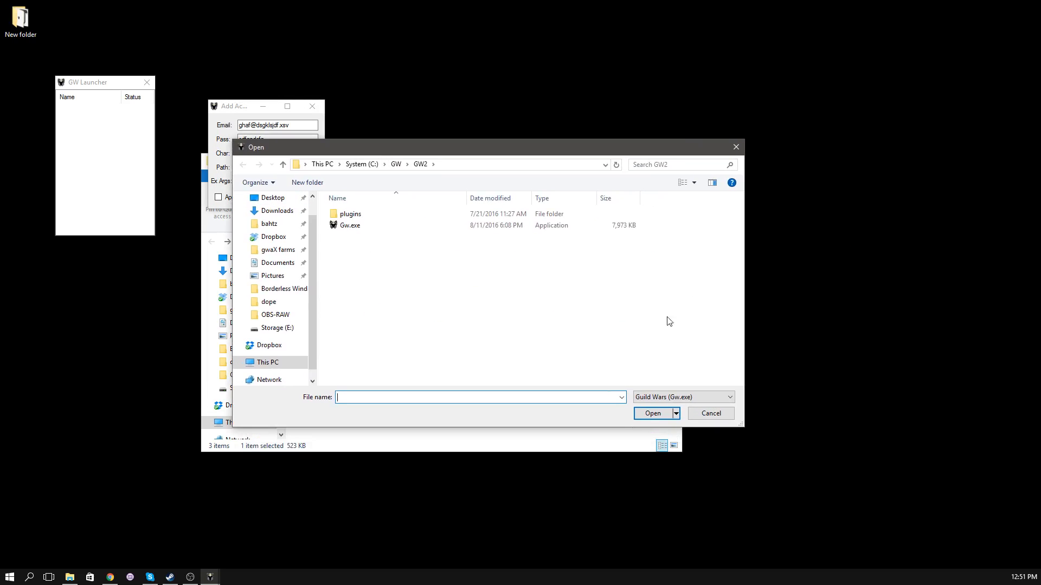
pyautogui.click(350, 225)
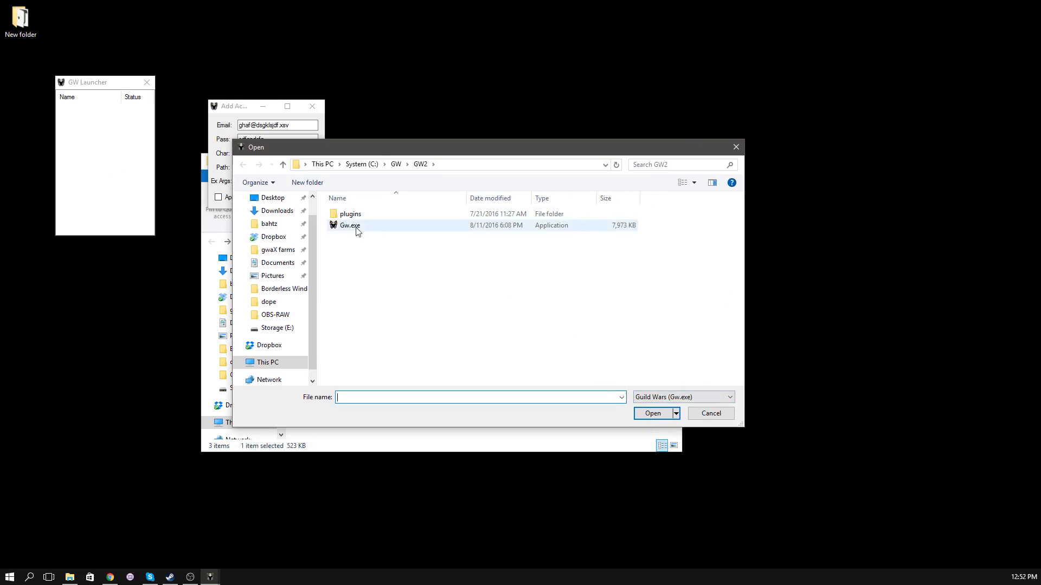
pyautogui.click(652, 413)
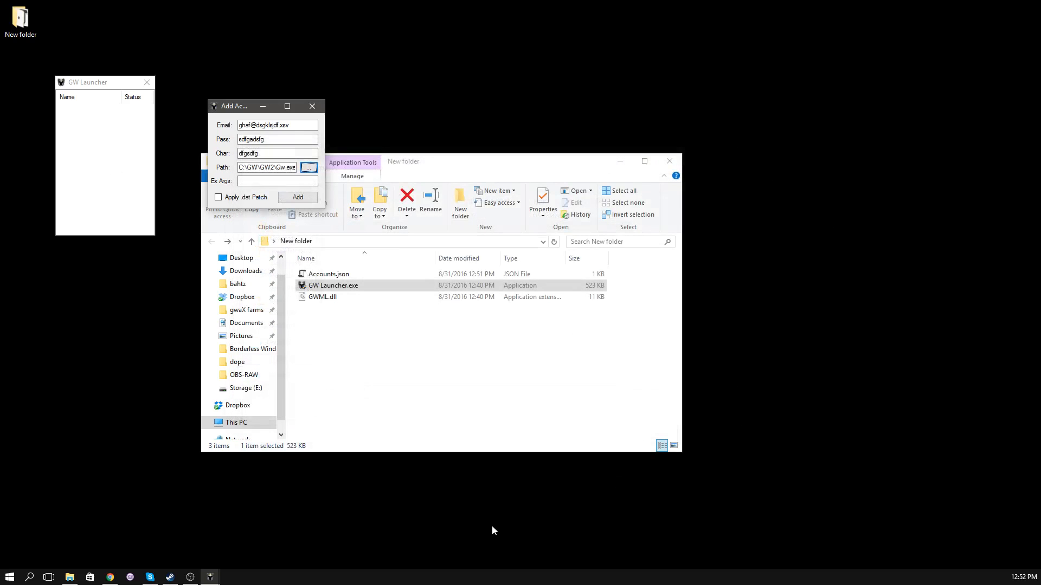
pyautogui.moveTo(976, 15)
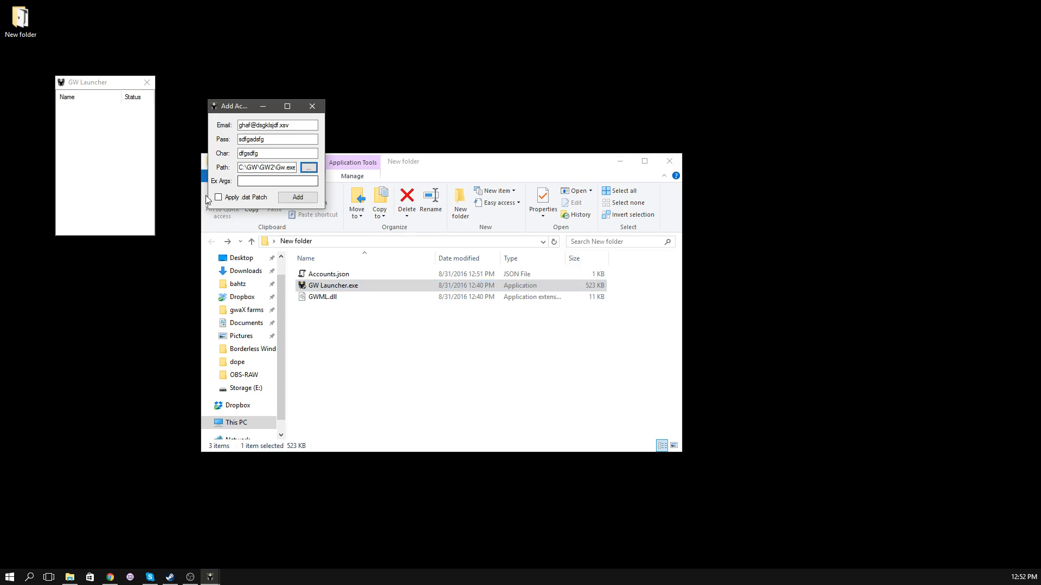
pyautogui.click(277, 180)
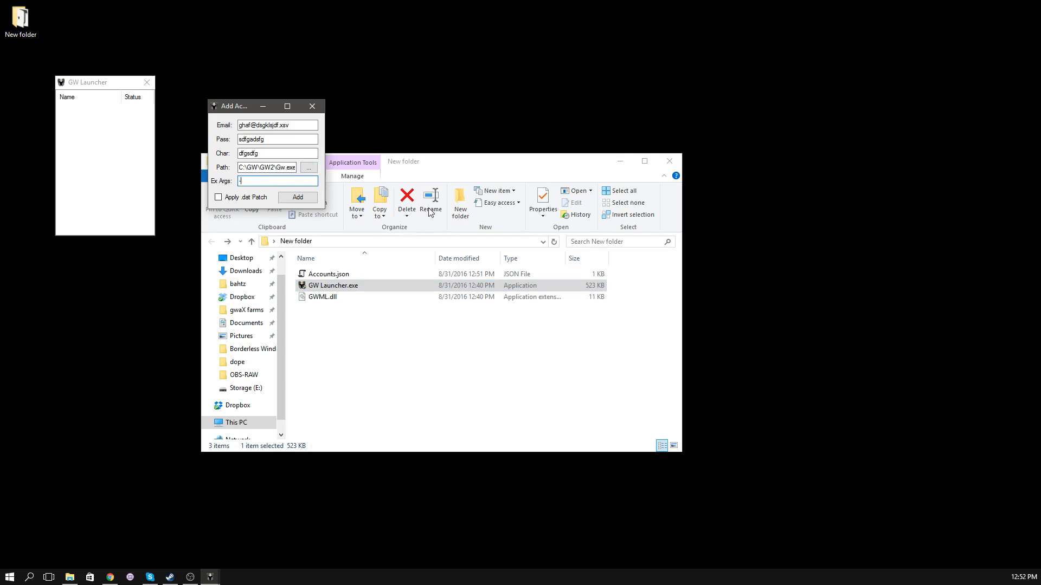
pyautogui.write('-no')
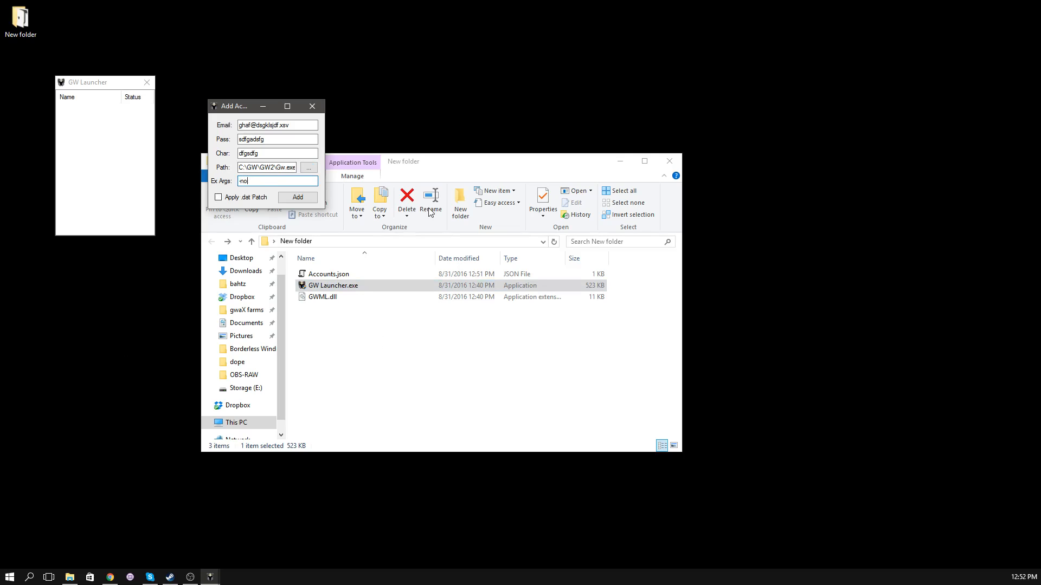
pyautogui.write('-bmp')
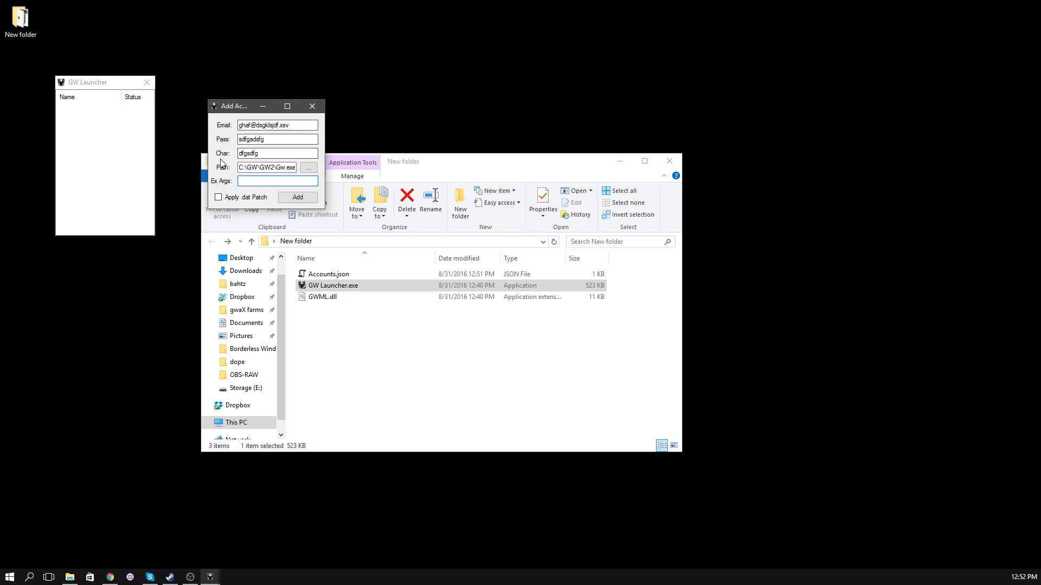
pyautogui.moveTo(578, 234)
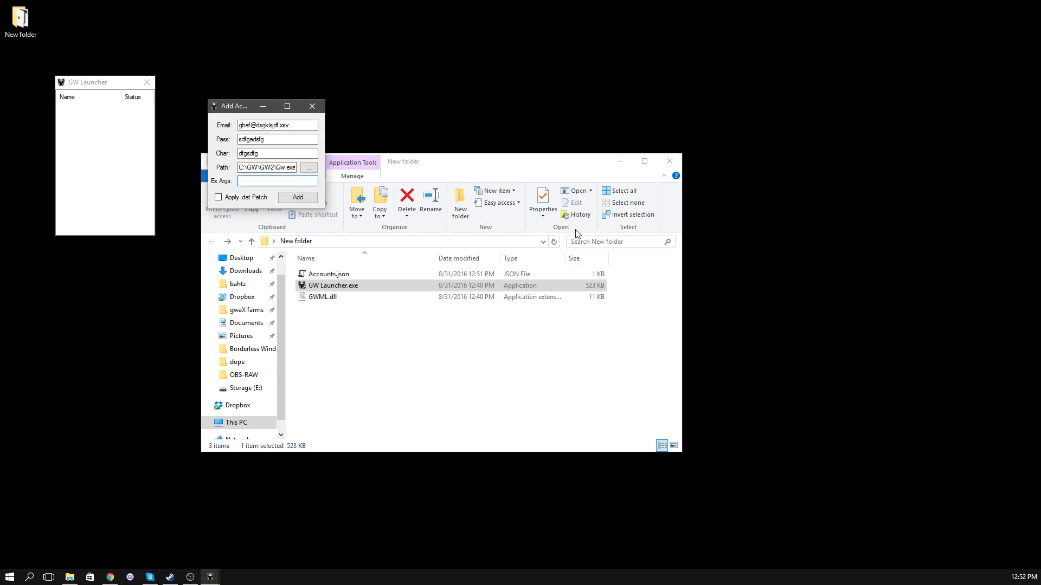
pyautogui.moveTo(257, 228)
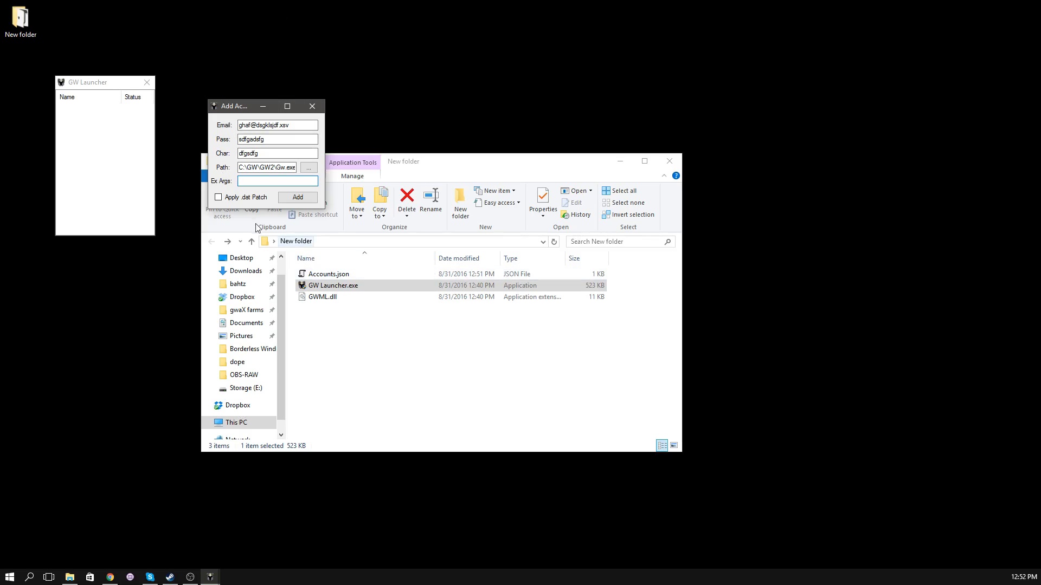
pyautogui.click(218, 197)
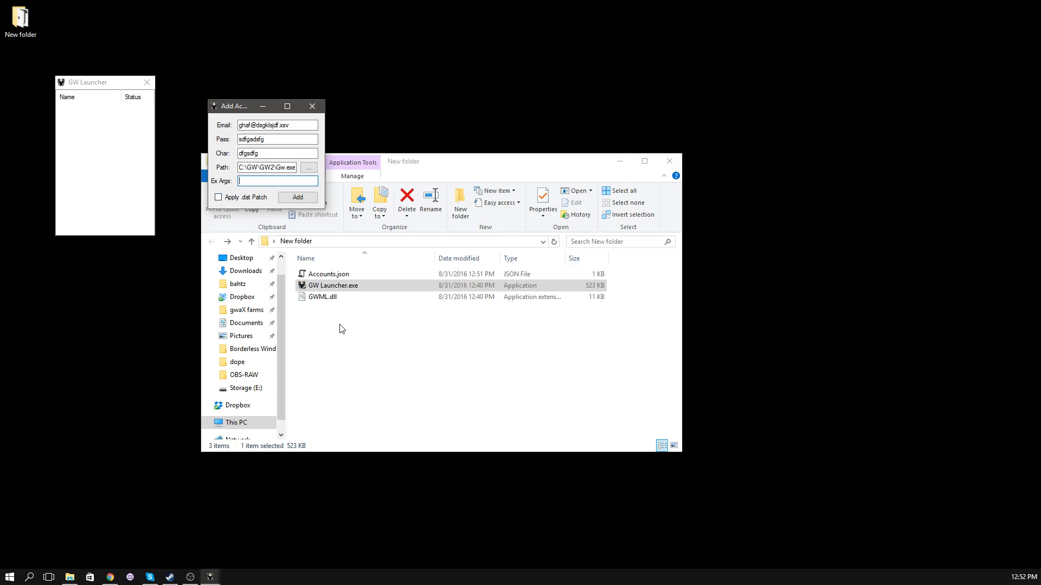
pyautogui.moveTo(438, 372)
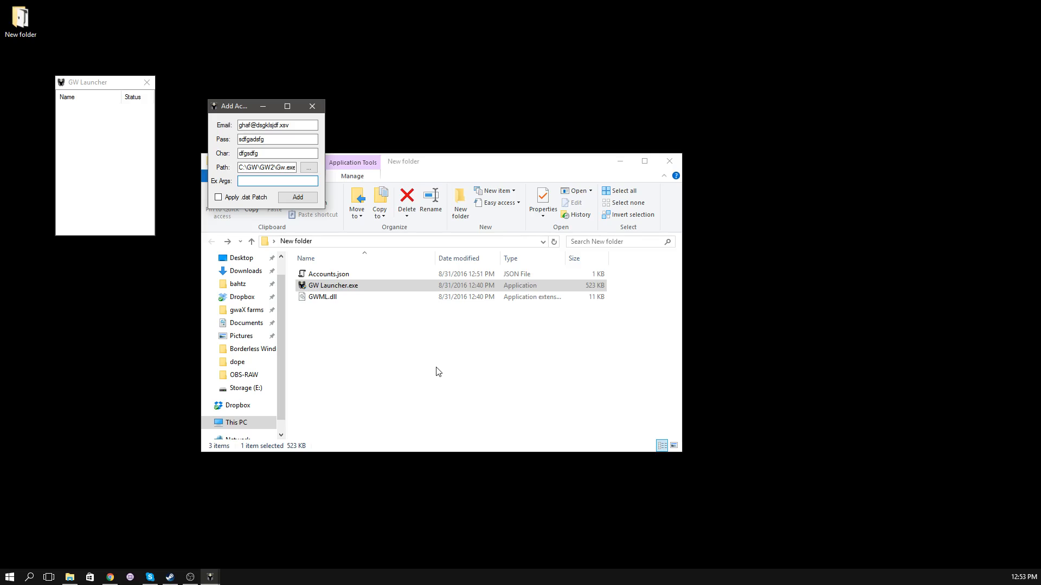
pyautogui.click(277, 180)
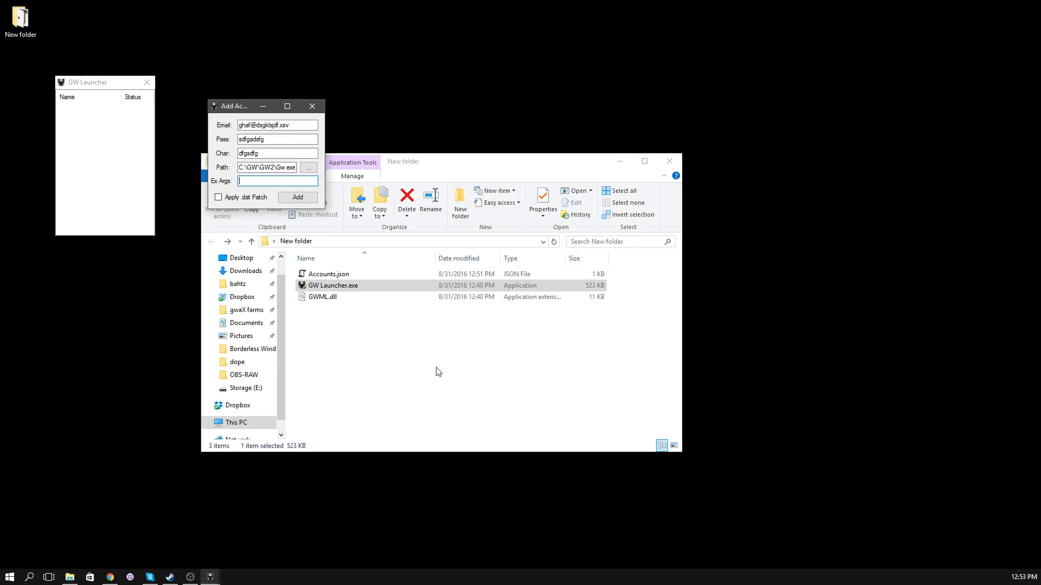
pyautogui.moveTo(432, 367)
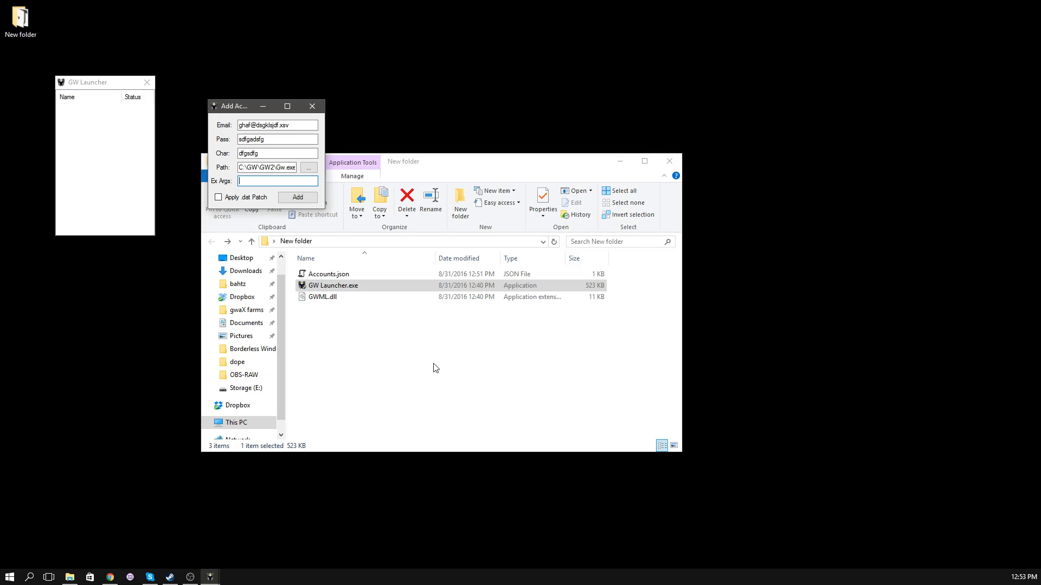
pyautogui.moveTo(414, 384)
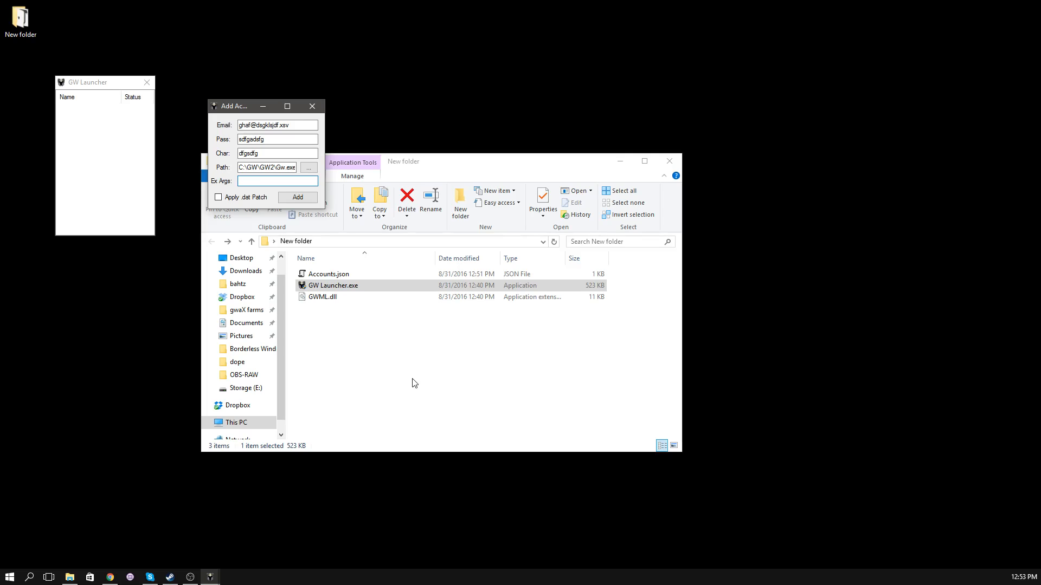
pyautogui.moveTo(195, 209)
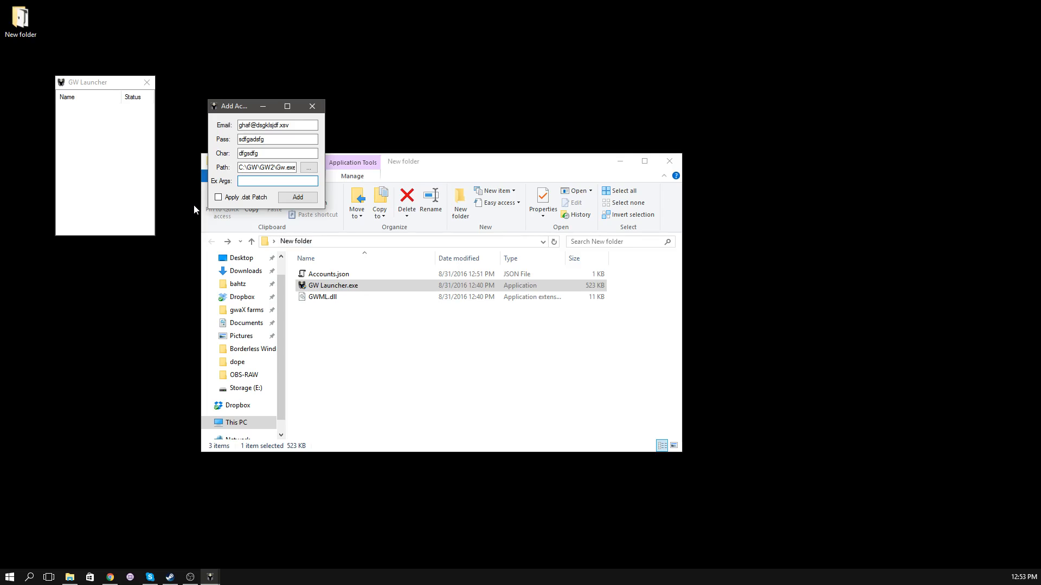
pyautogui.click(276, 181)
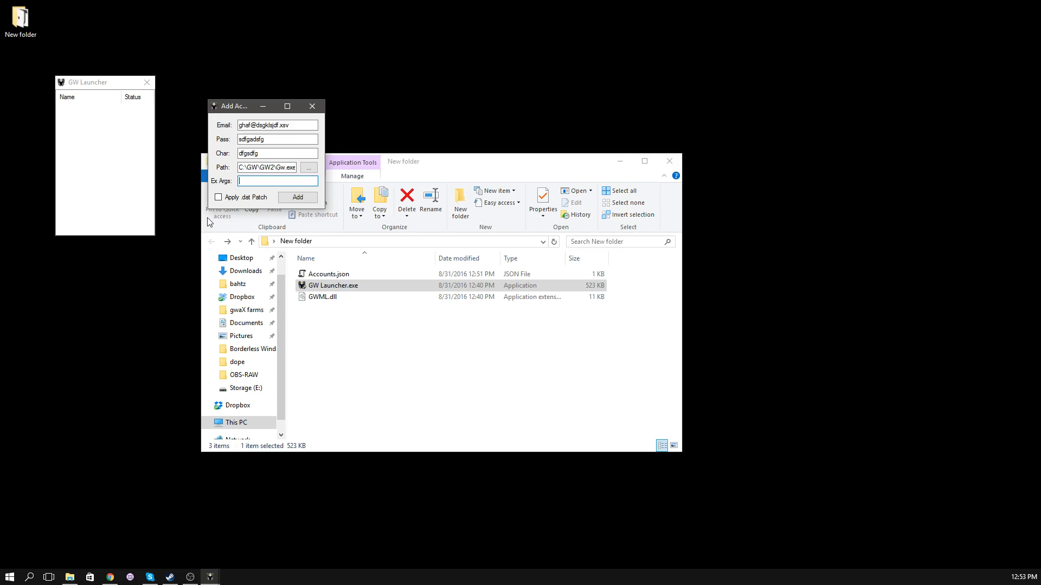
pyautogui.moveTo(125, 189)
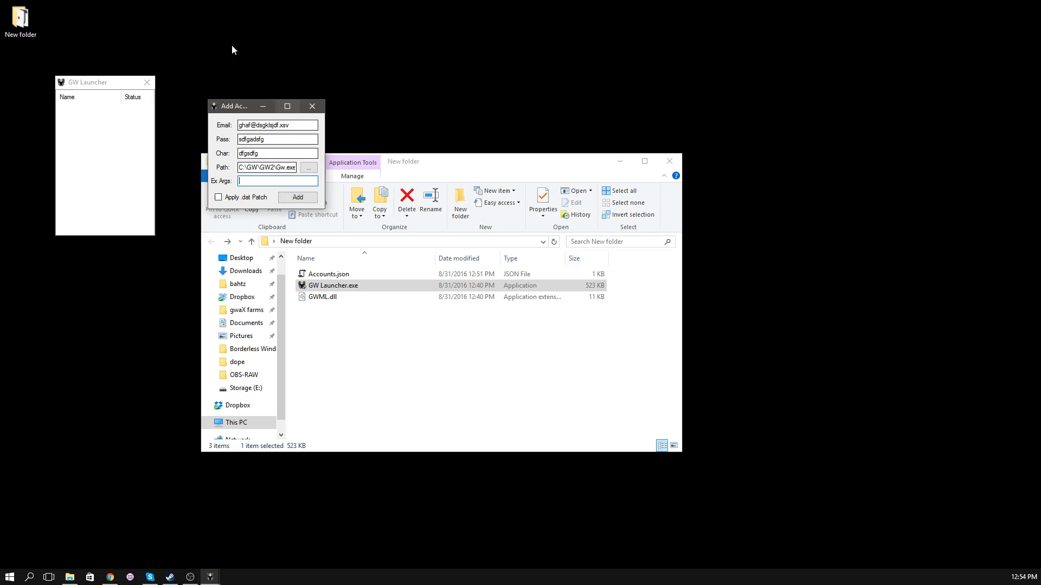
pyautogui.click(298, 198)
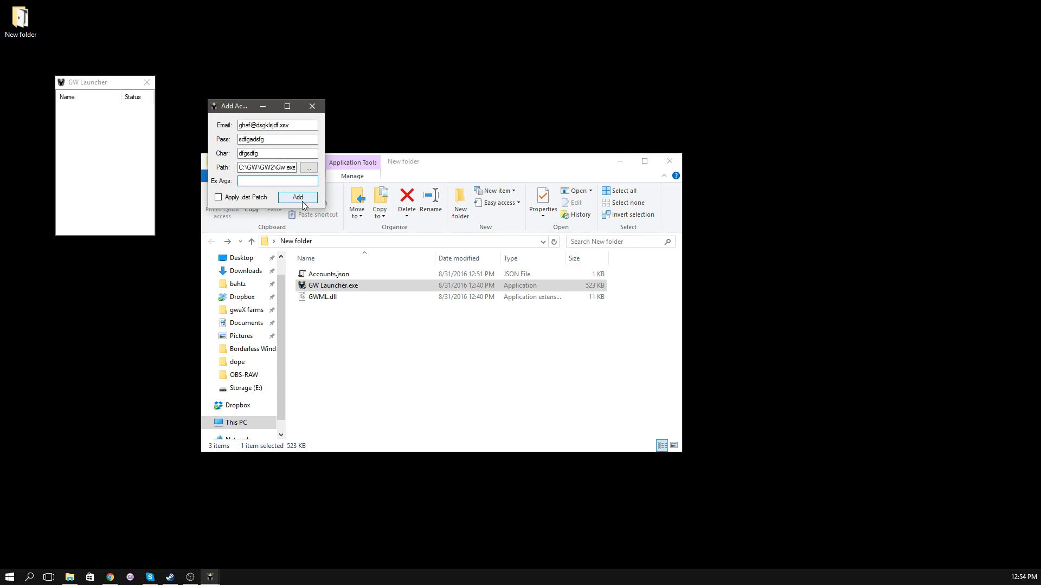
# Add the dfgsdfg account, launch Guild Wars with it, and dismiss the incorrect-password error.
pyautogui.click(296, 198)
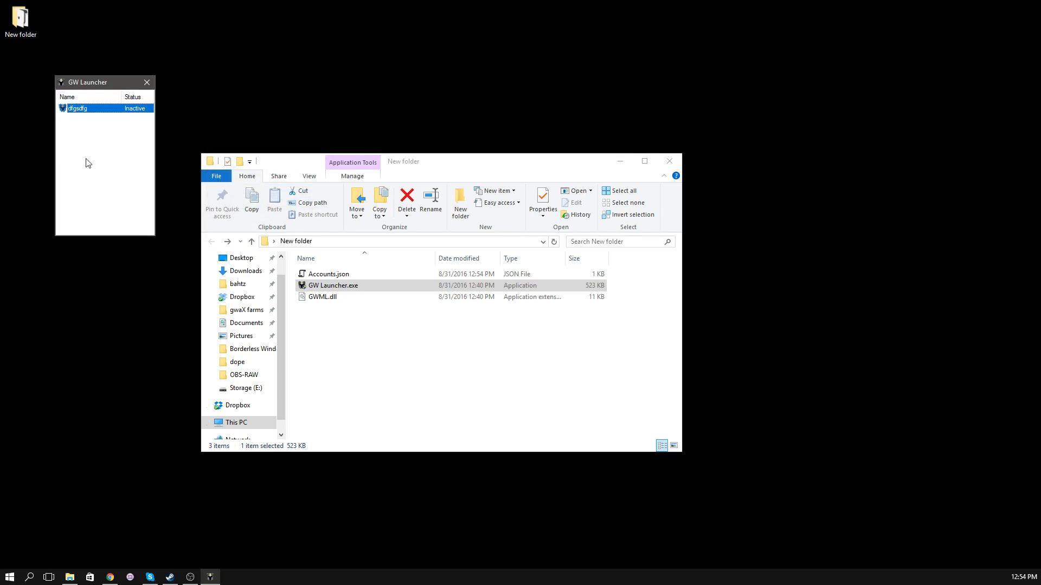
pyautogui.moveTo(83, 113)
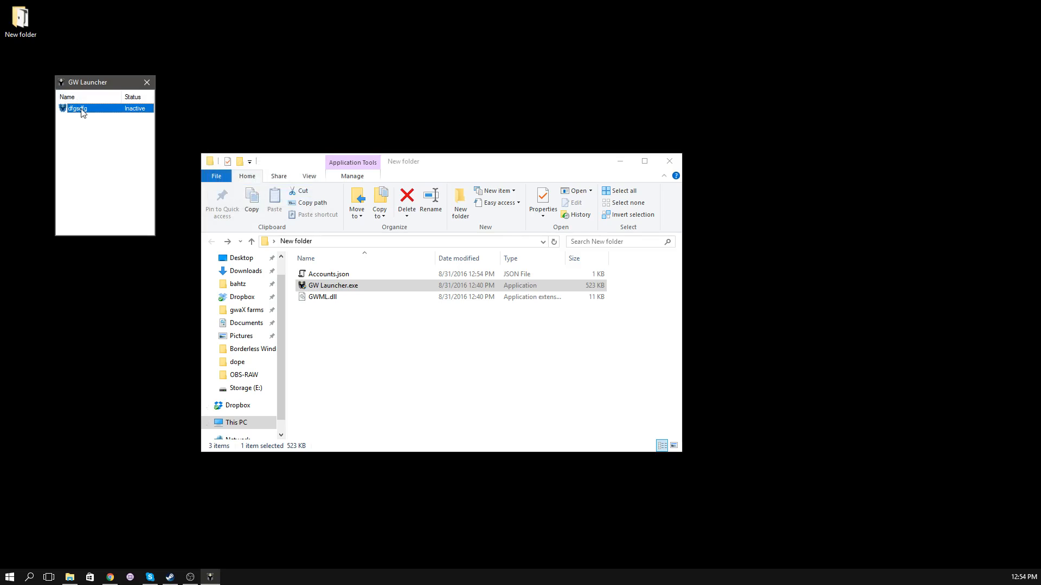
pyautogui.doubleClick(78, 109)
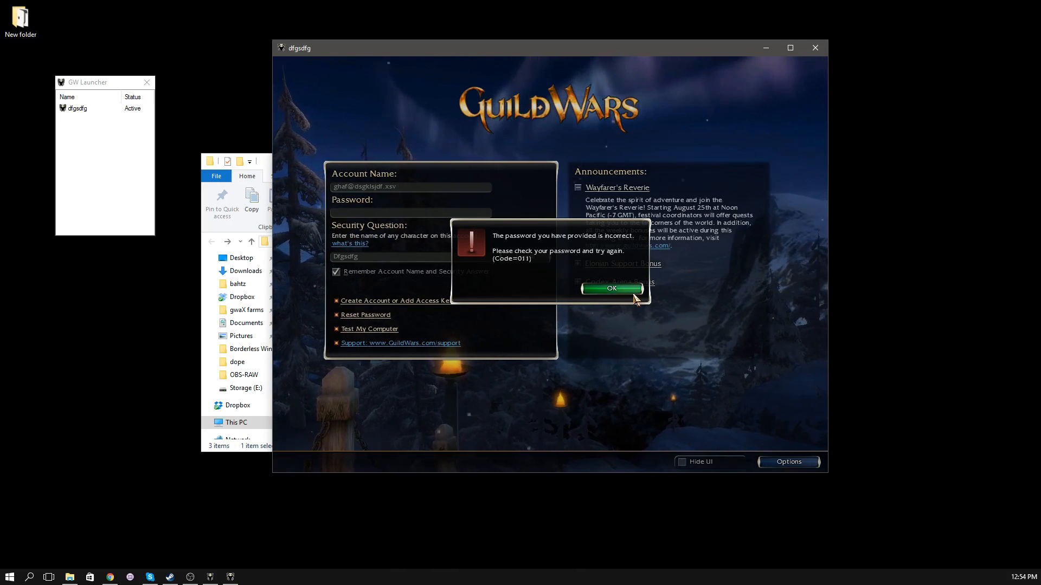
pyautogui.click(610, 288)
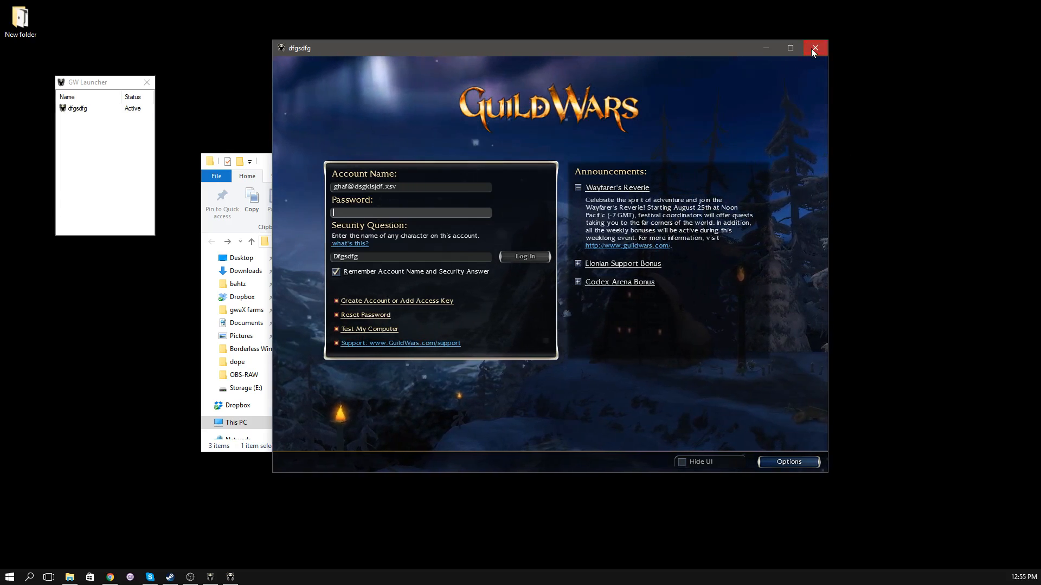
# Close Guild Wars, add account gdfgfg with .dat patch, and move the launcher top-left.
pyautogui.click(815, 48)
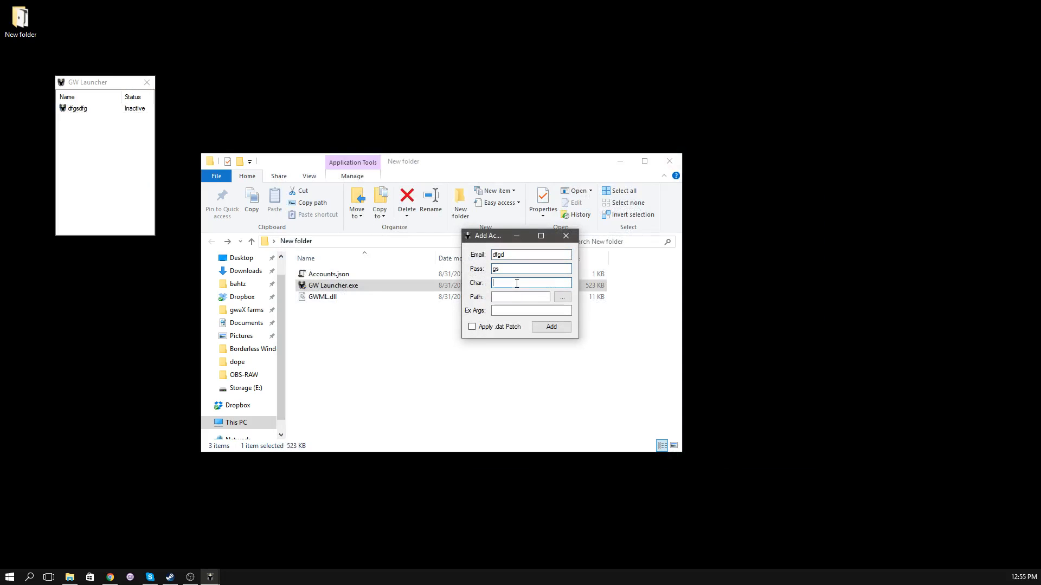
pyautogui.click(561, 296)
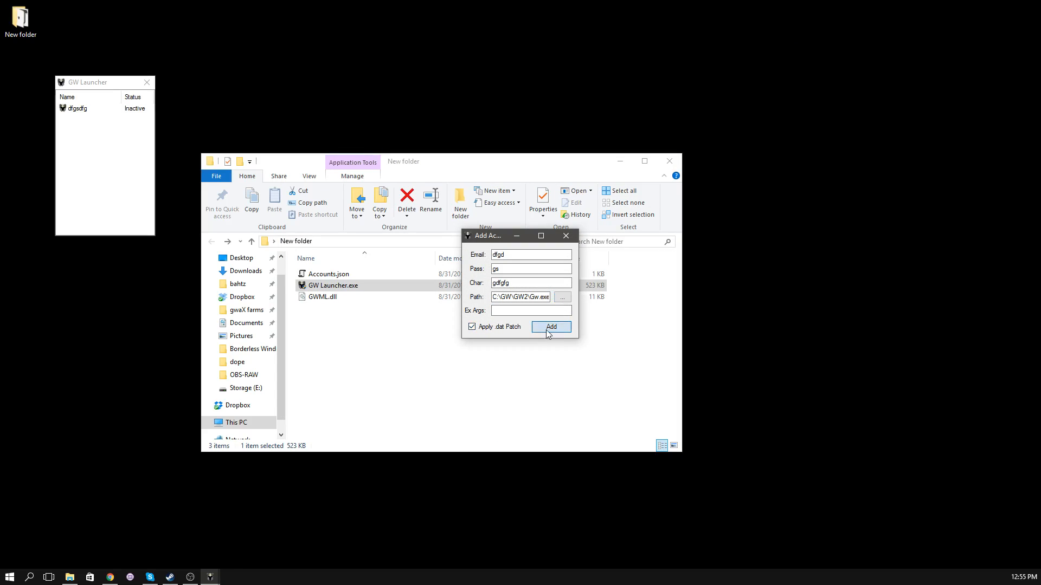
pyautogui.click(550, 326)
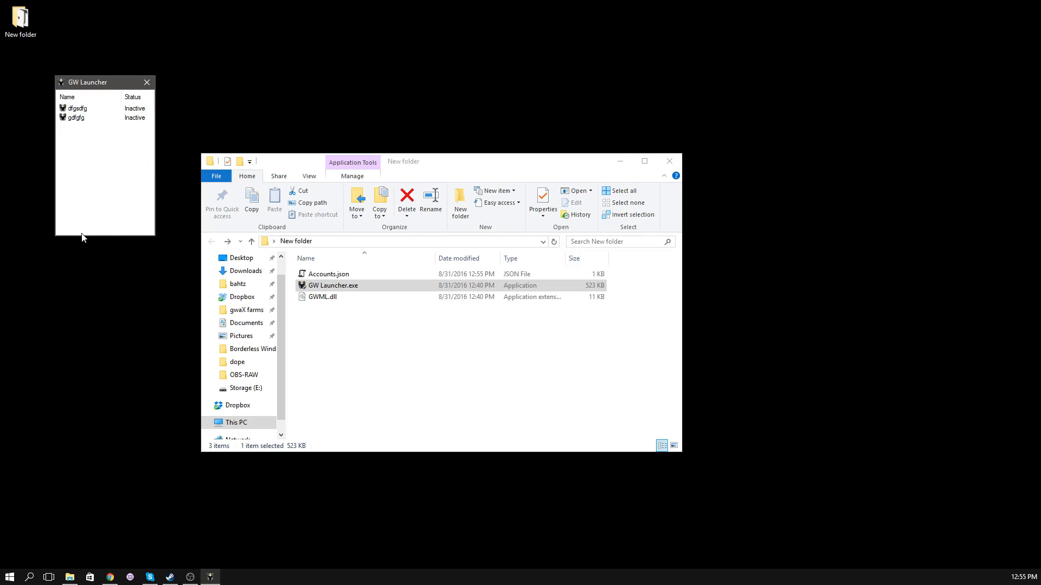
pyautogui.moveTo(109, 390)
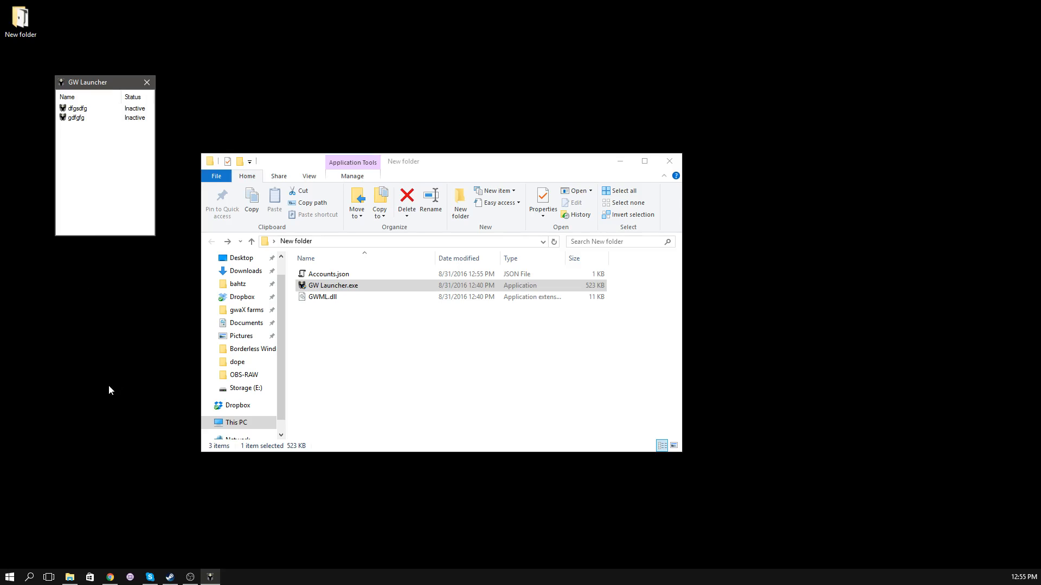
pyautogui.moveTo(104, 246)
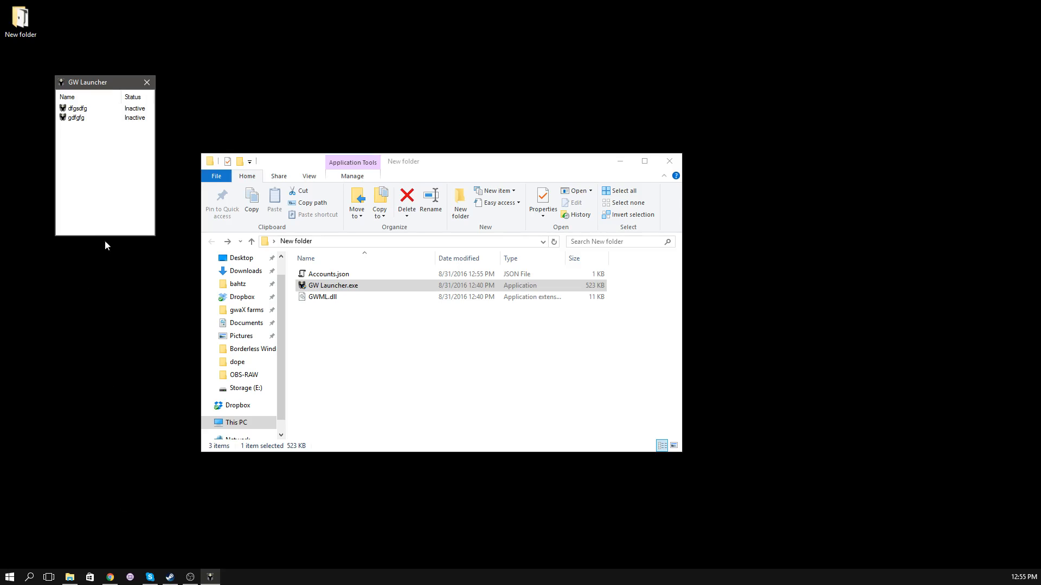
pyautogui.moveTo(100, 82); pyautogui.dragTo(85, 12)
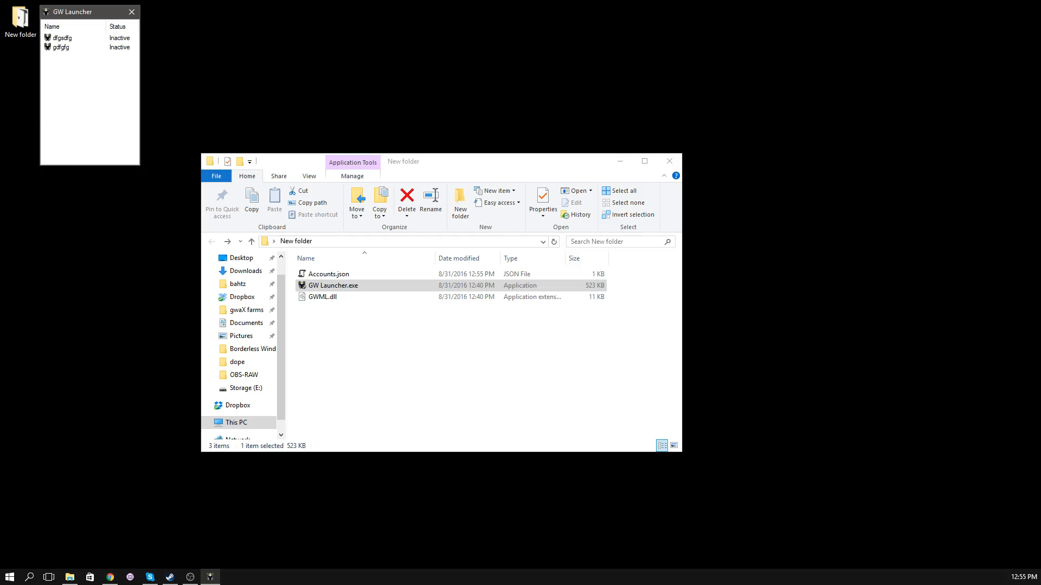
pyautogui.moveTo(335, 110)
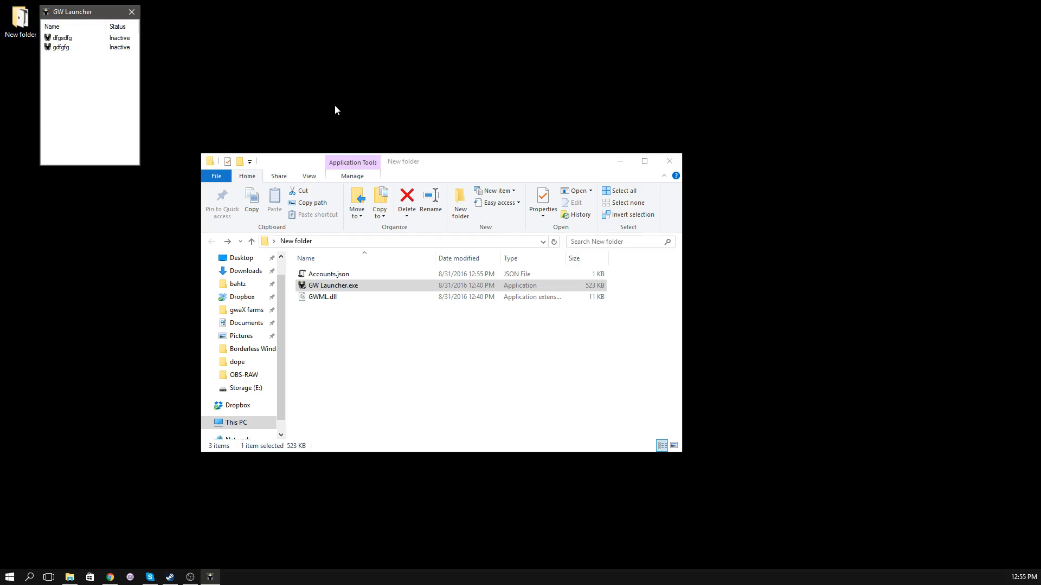
pyautogui.moveTo(332, 114)
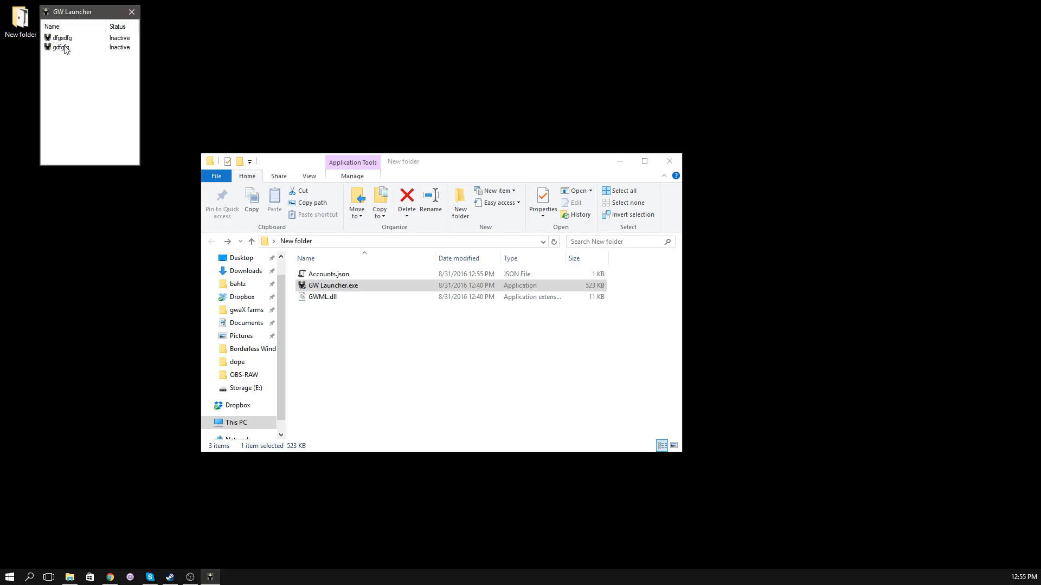
pyautogui.rightClick(60, 38)
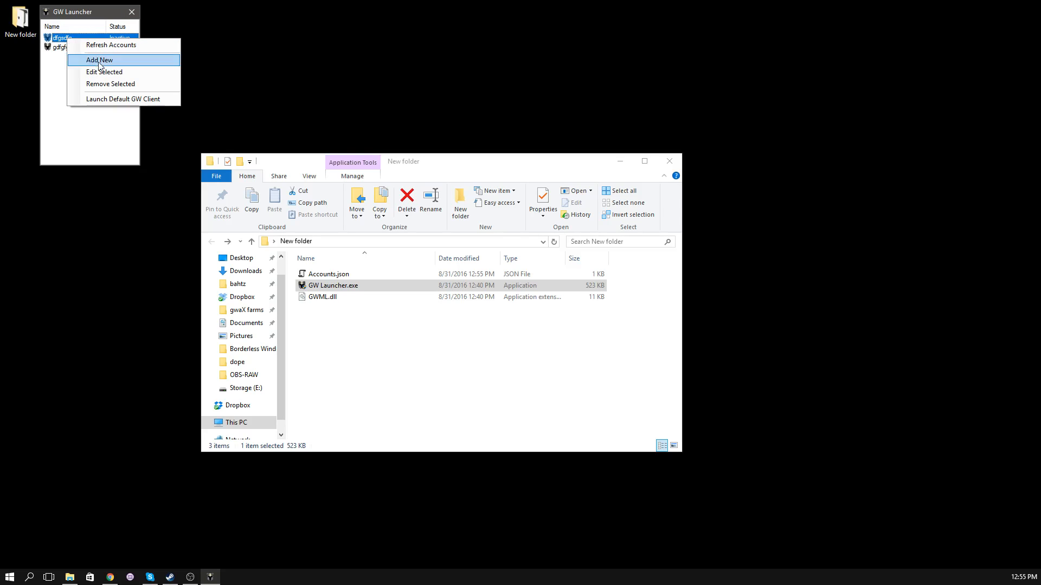
pyautogui.click(99, 59)
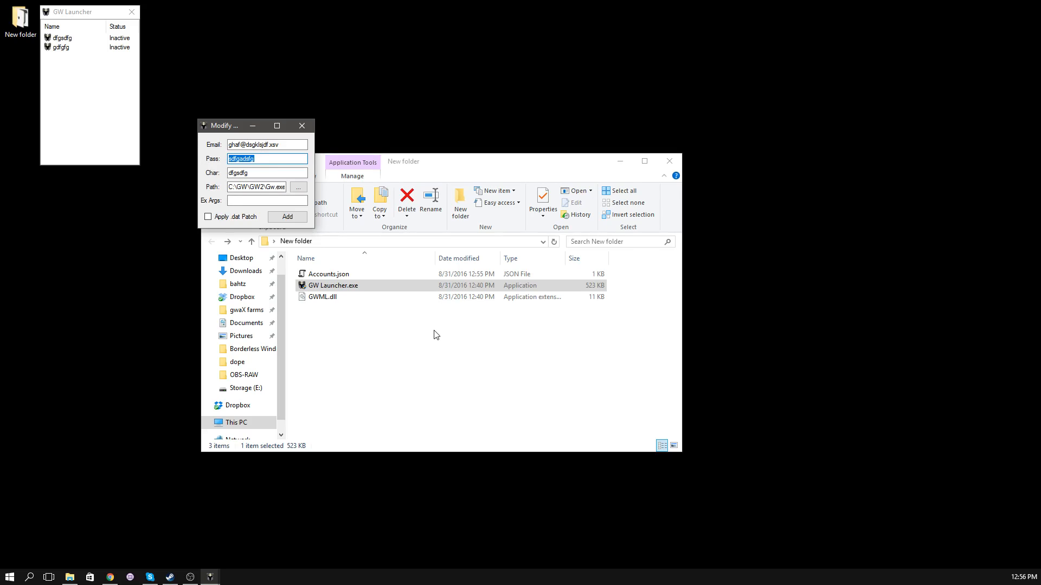
pyautogui.click(306, 258)
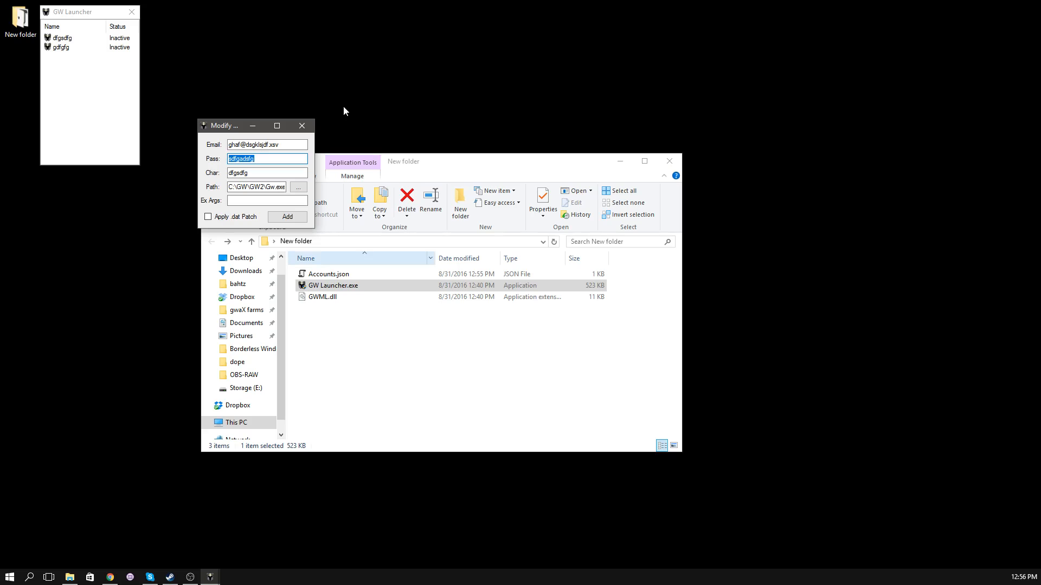
pyautogui.moveTo(344, 147)
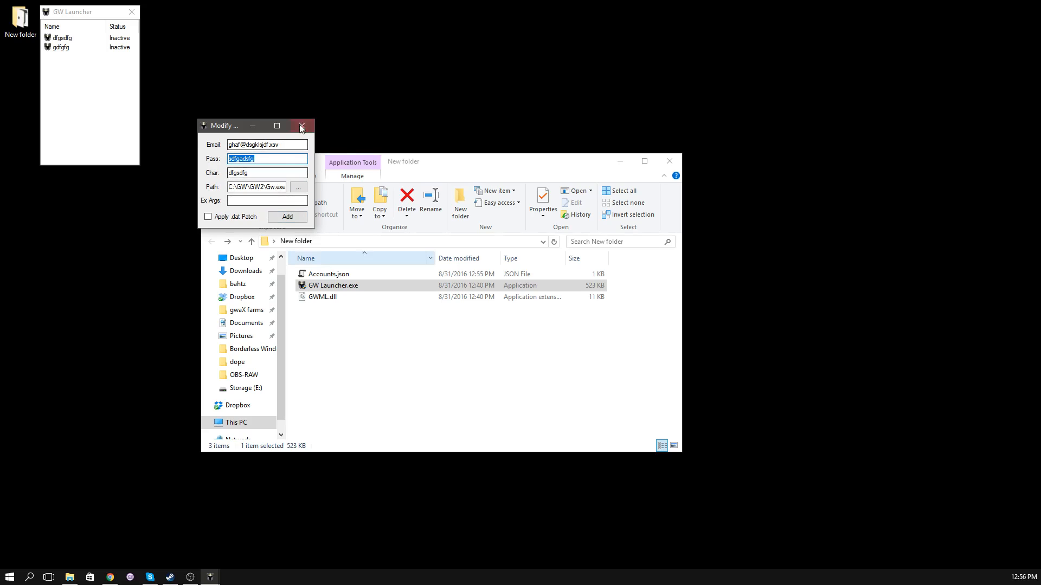
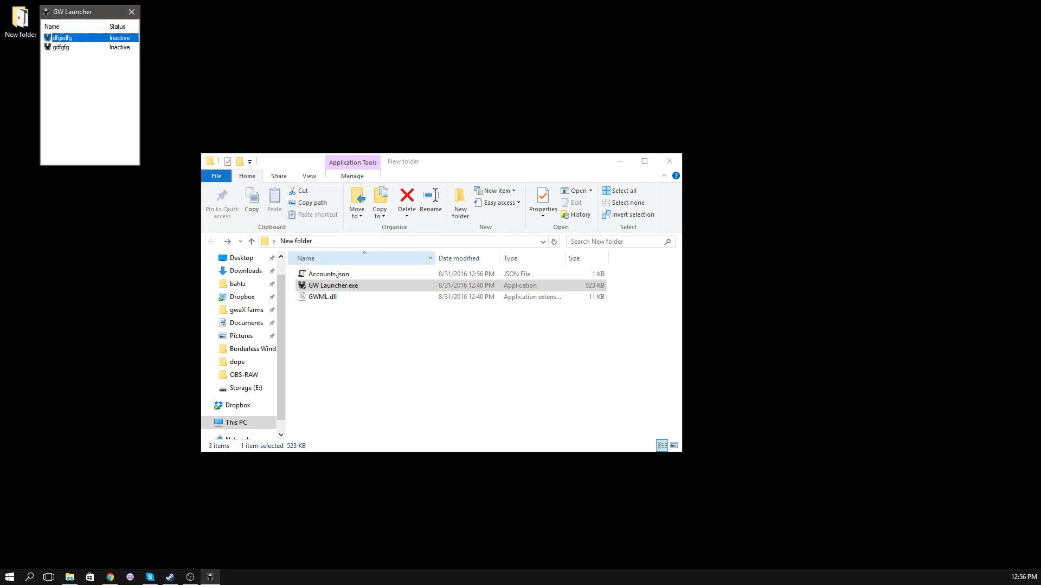
pyautogui.moveTo(78, 66)
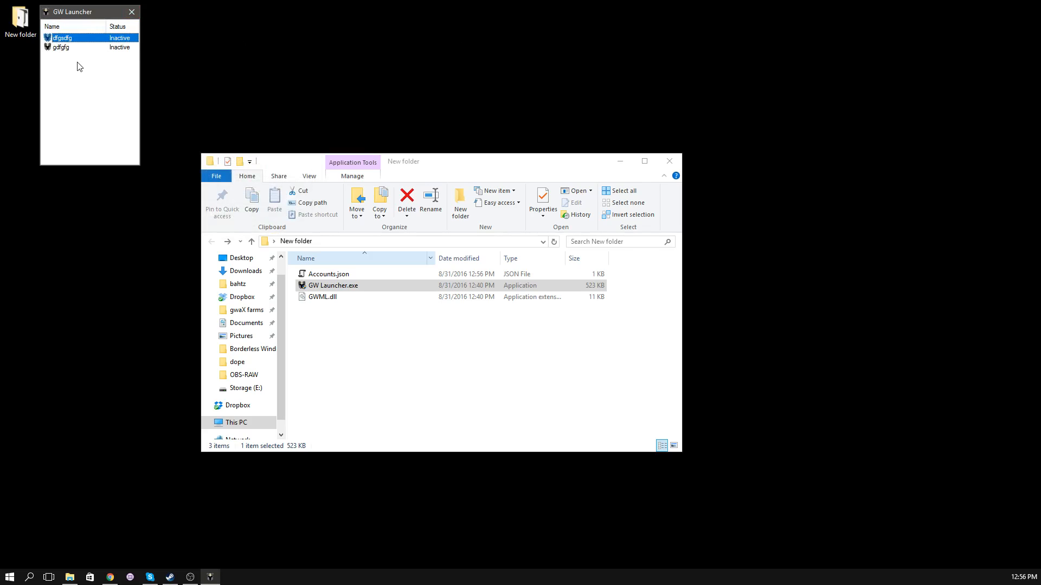
# Remove the gdfgfg account with Remove Selected, then reopen the account list's context menu.
pyautogui.rightClick(60, 47)
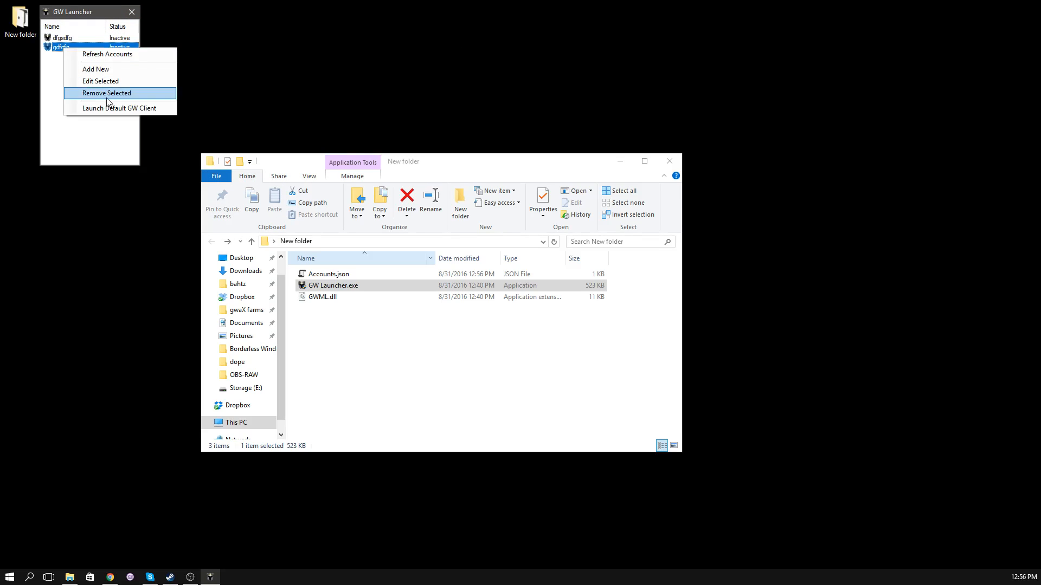
pyautogui.click(107, 93)
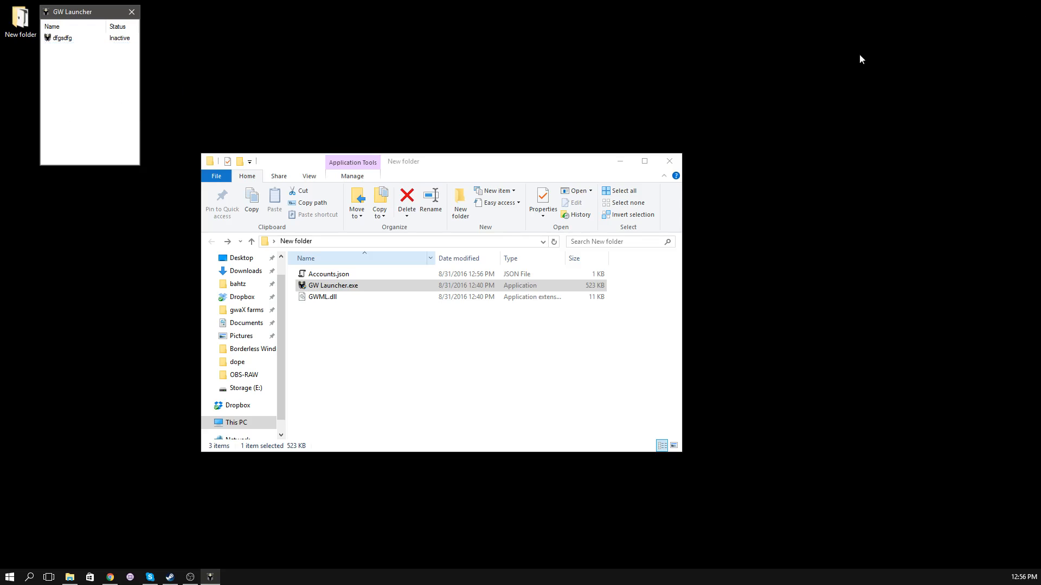
pyautogui.rightClick(75, 96)
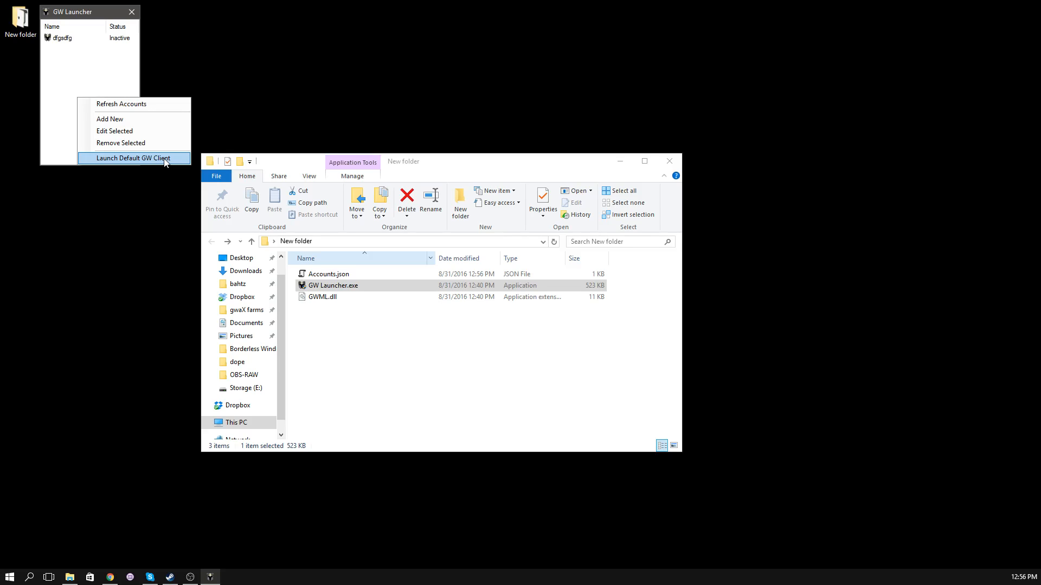
pyautogui.click(133, 158)
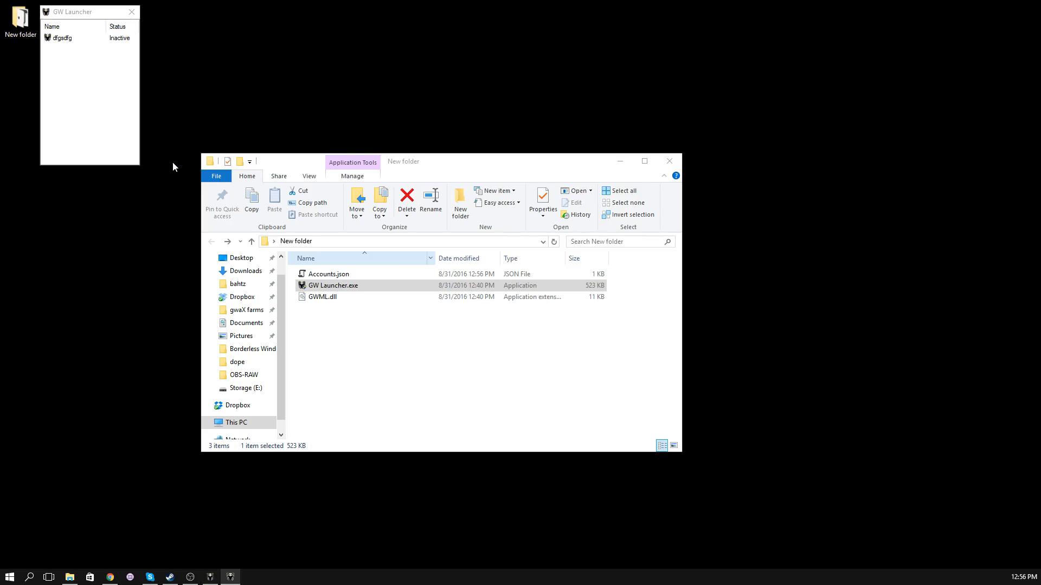
pyautogui.moveTo(411, 59)
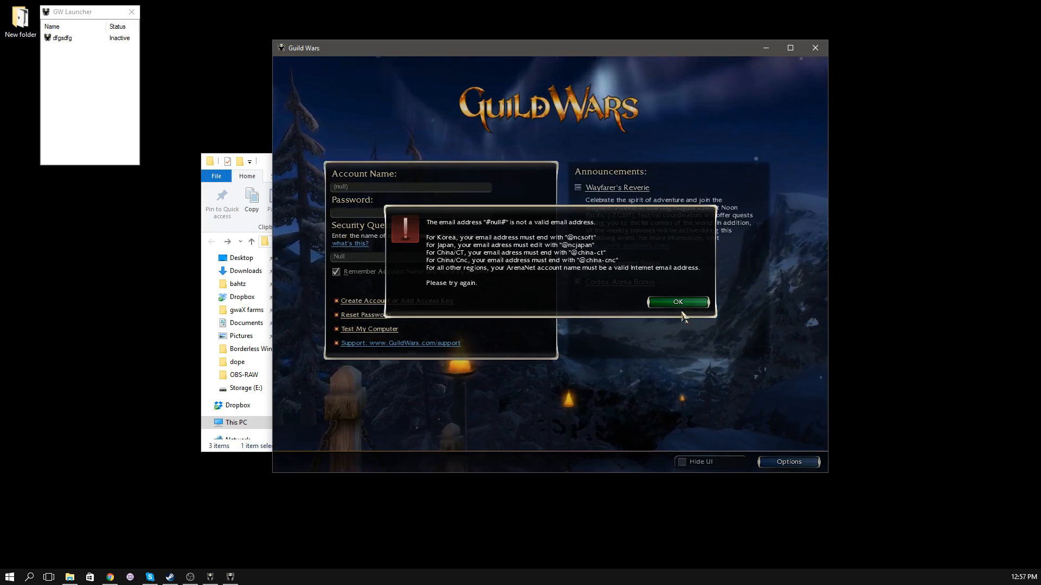
pyautogui.click(677, 302)
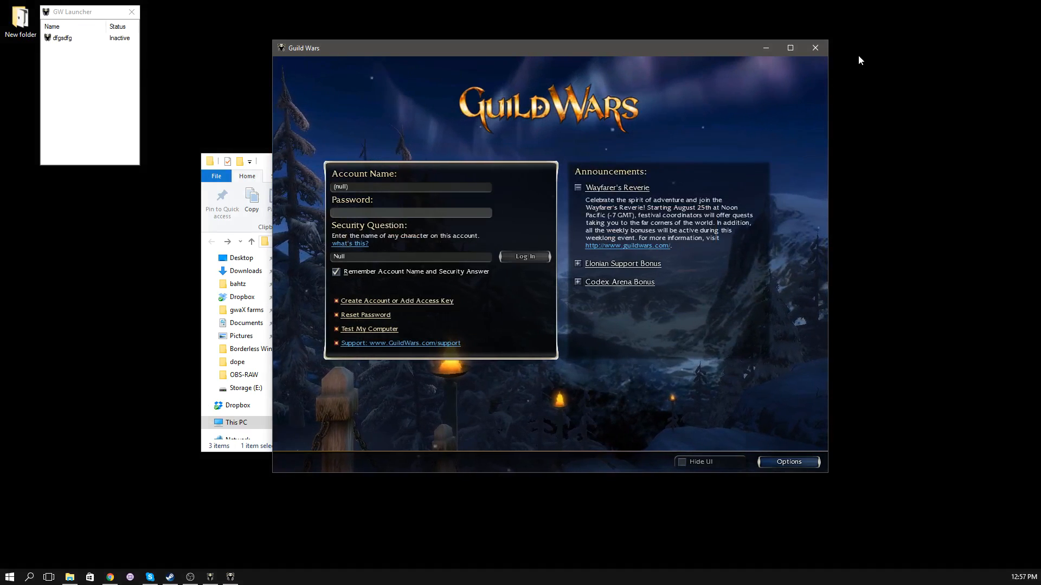
pyautogui.click(814, 47)
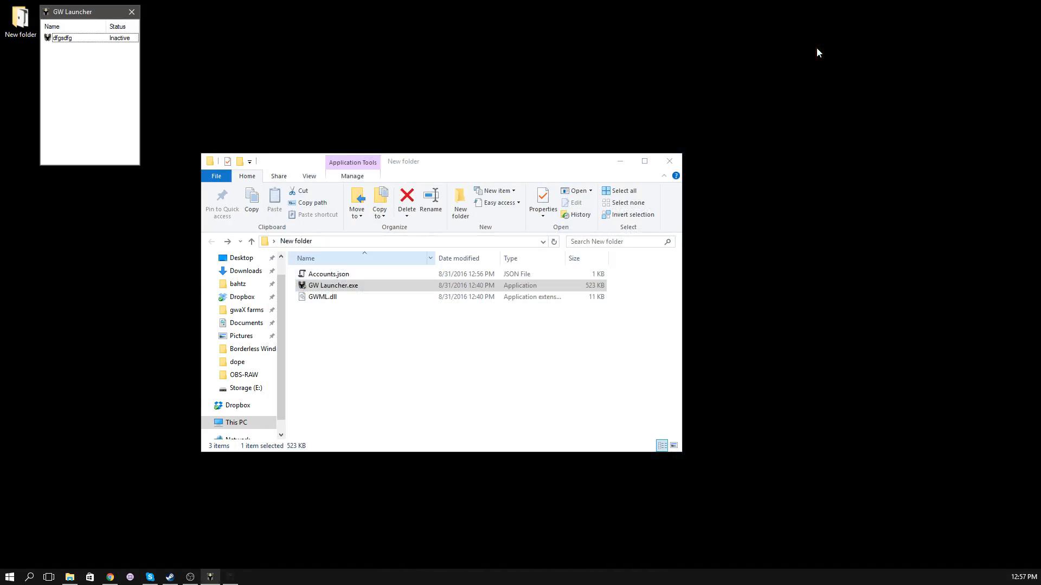
# Select Accounts.json in the New folder and open its context menu.
pyautogui.rightClick(71, 78)
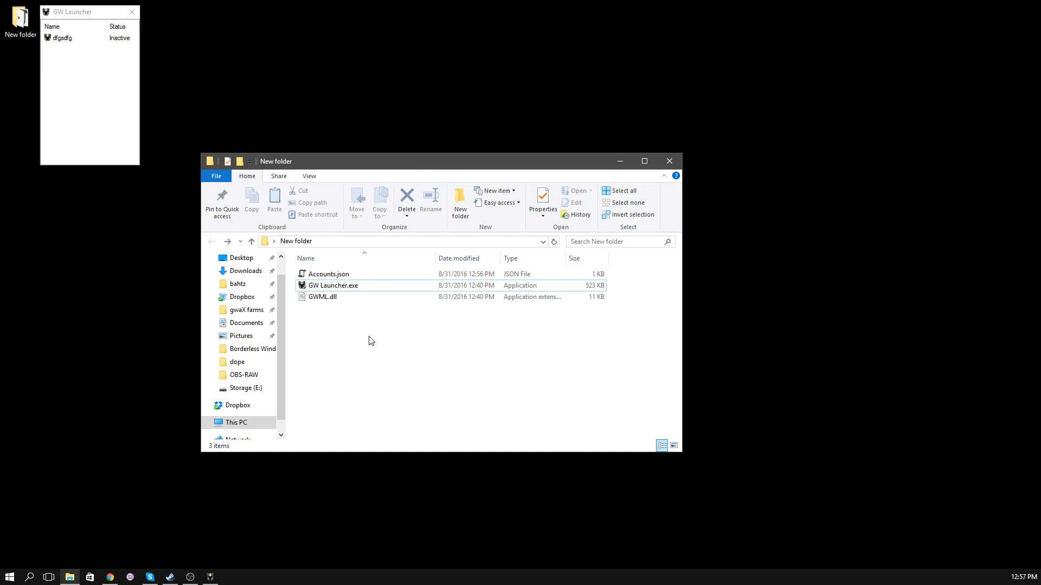
pyautogui.click(327, 273)
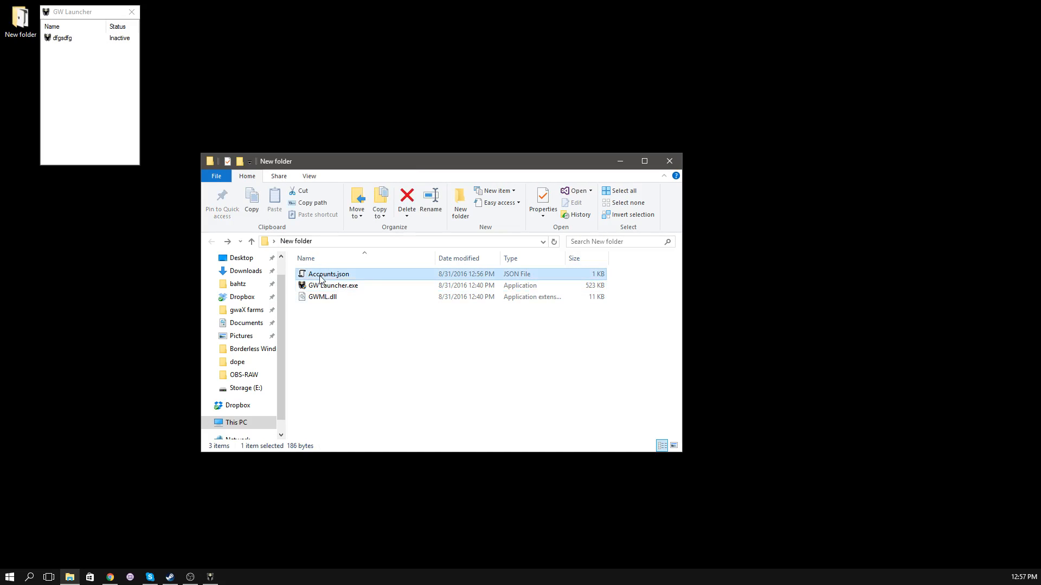
pyautogui.rightClick(328, 274)
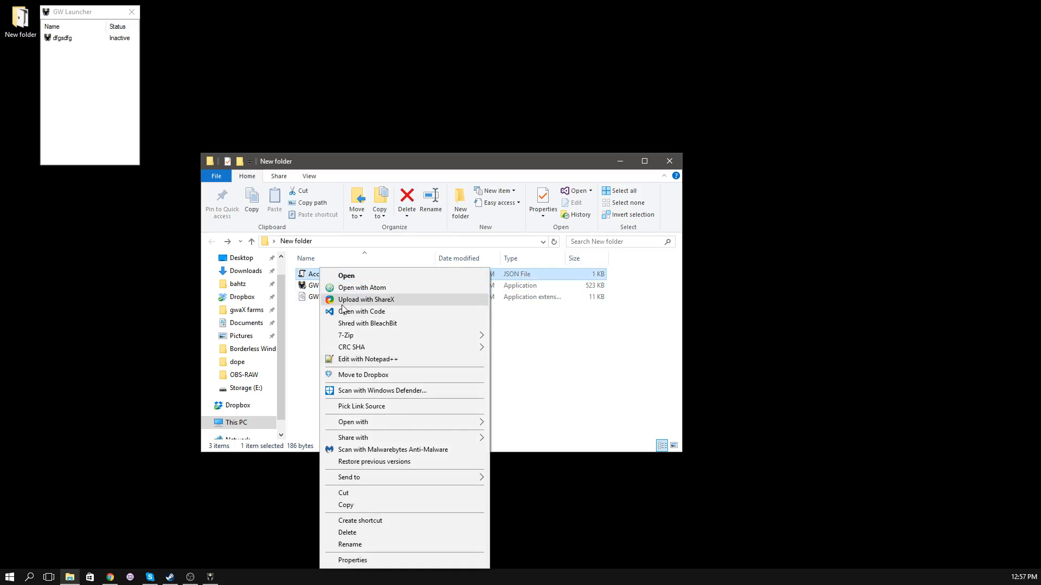
pyautogui.moveTo(381, 359)
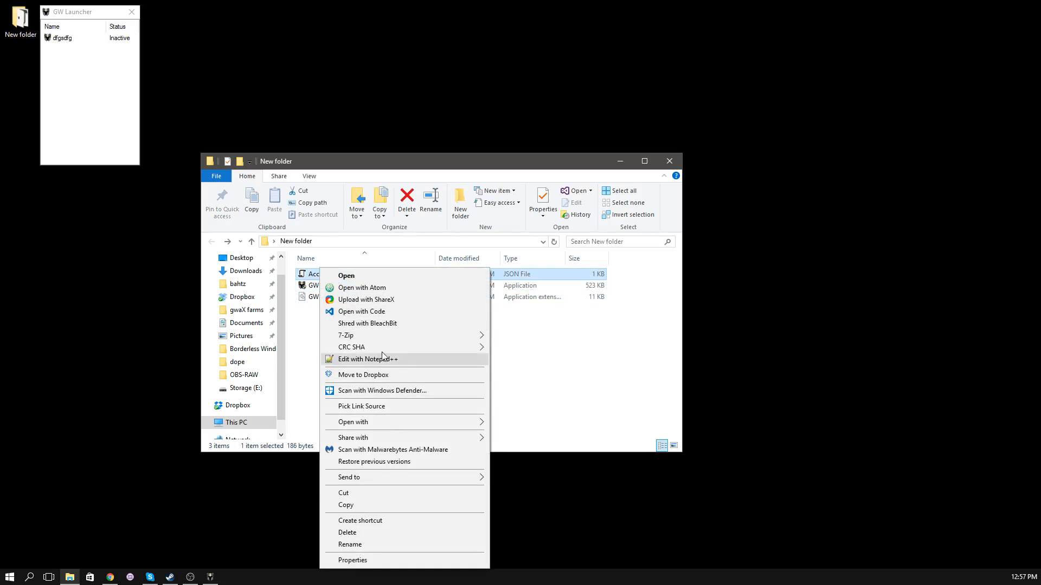
# Open Accounts.json with Edit with Notepad++ to show both account entries.
pyautogui.click(367, 359)
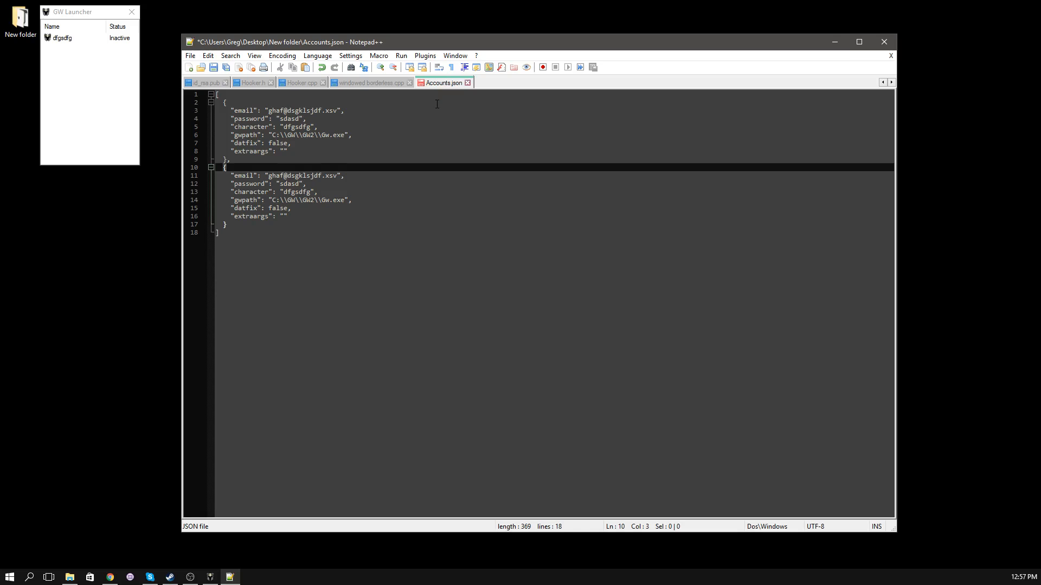
pyautogui.moveTo(288, 258)
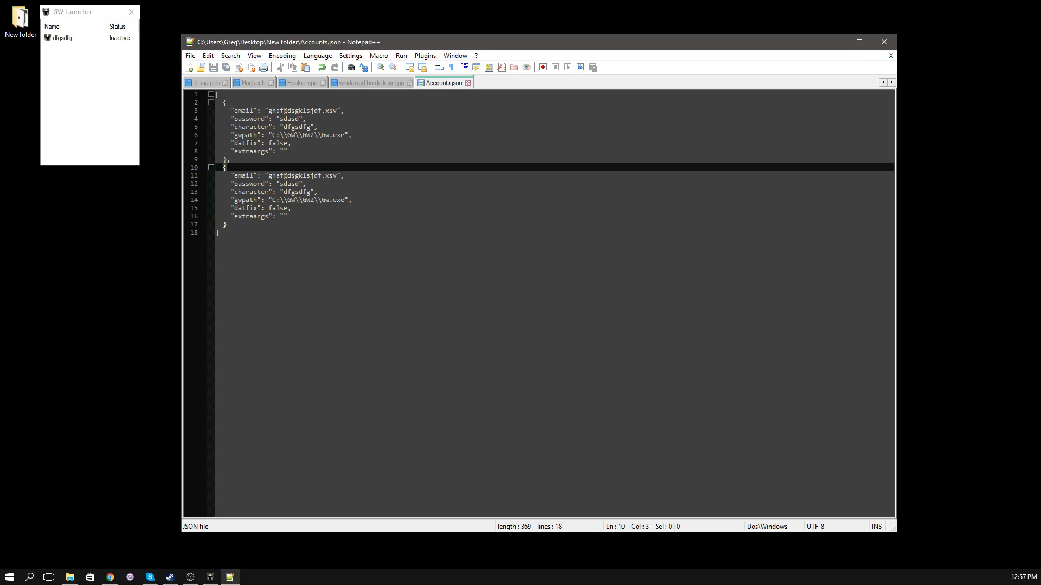
pyautogui.moveTo(85, 72)
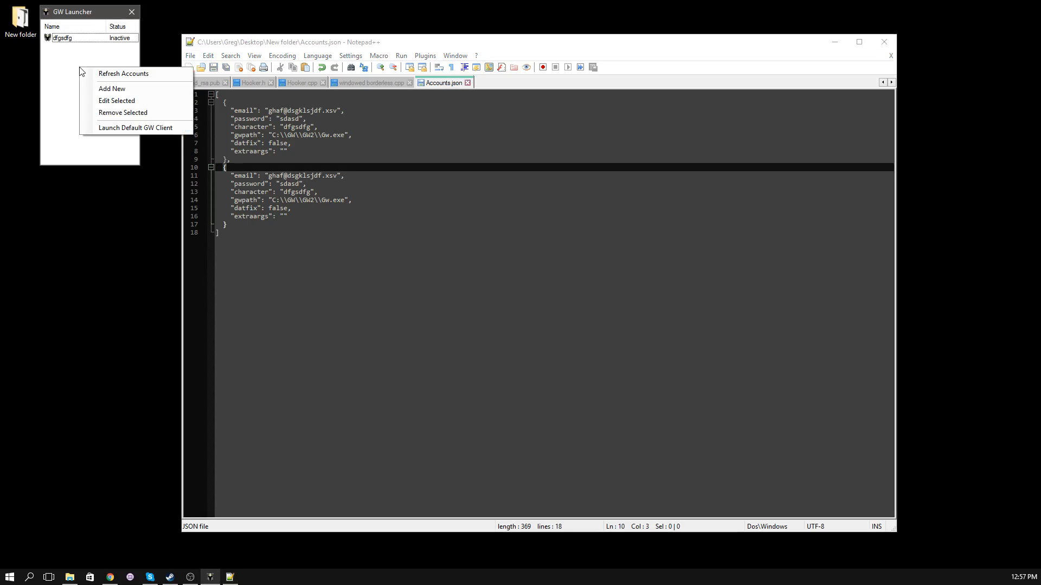
# Refresh the launcher's accounts and change the second character value to 'asd'.
pyautogui.click(112, 89)
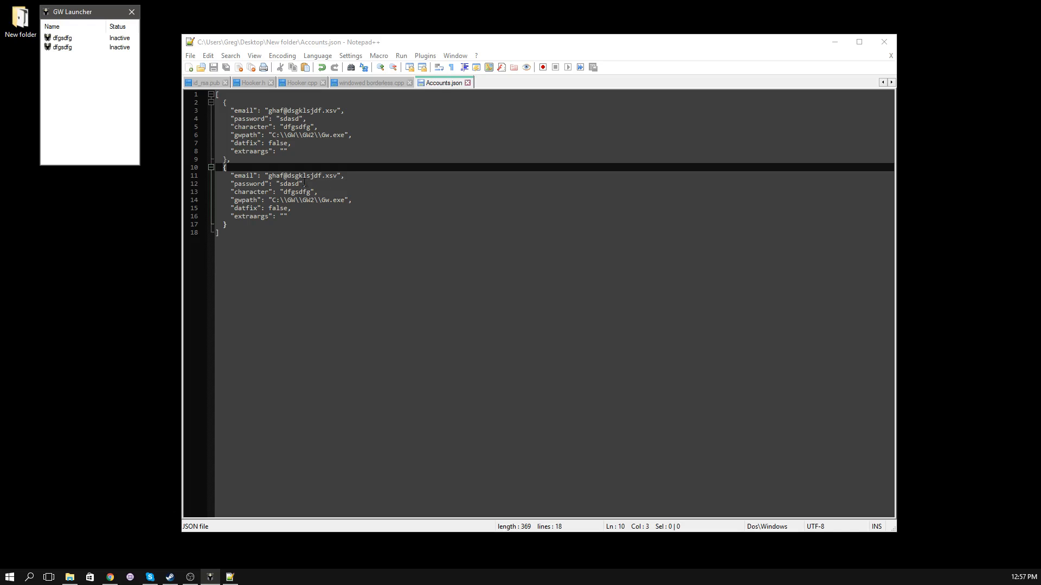
pyautogui.write('asd')
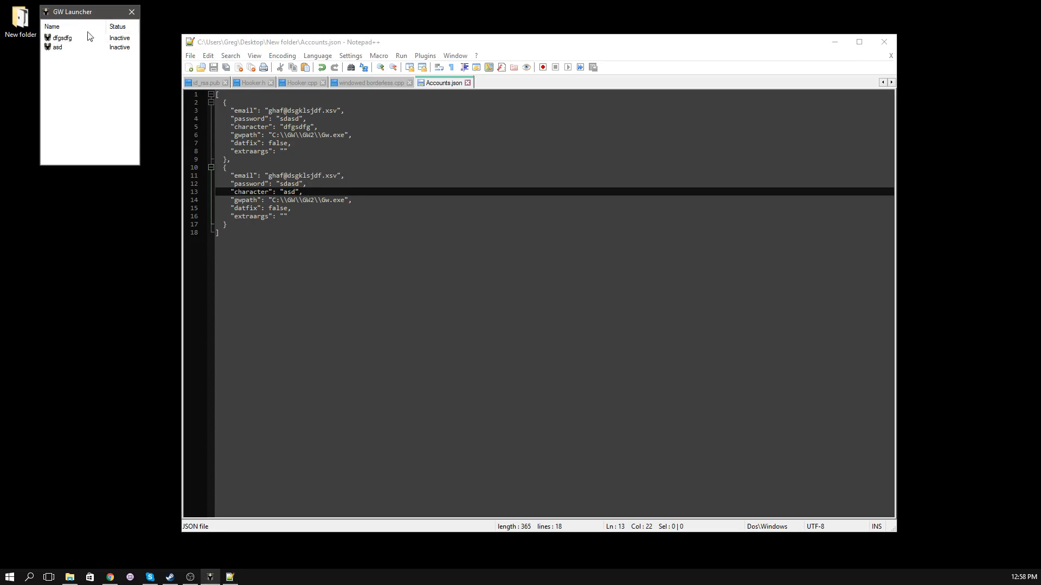
pyautogui.moveTo(886, 37)
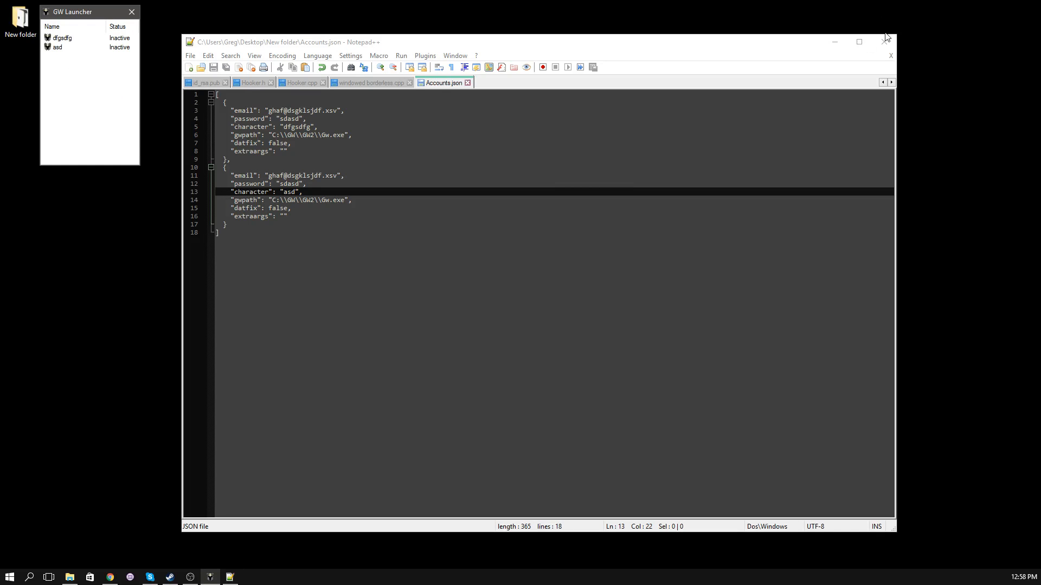
# Close Notepad++ and select GWML.dll in the New folder.
pyautogui.click(890, 56)
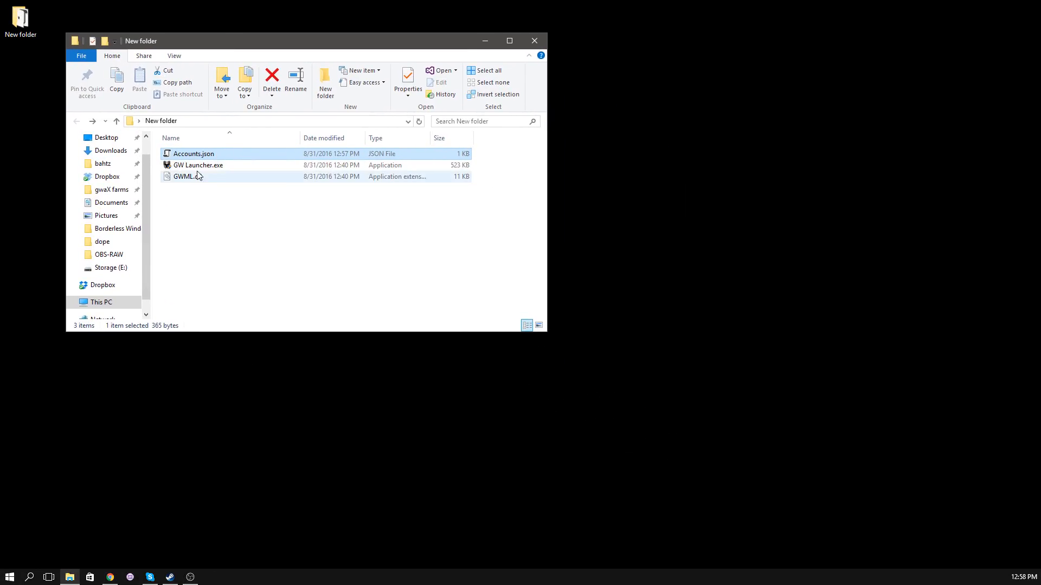
pyautogui.click(189, 175)
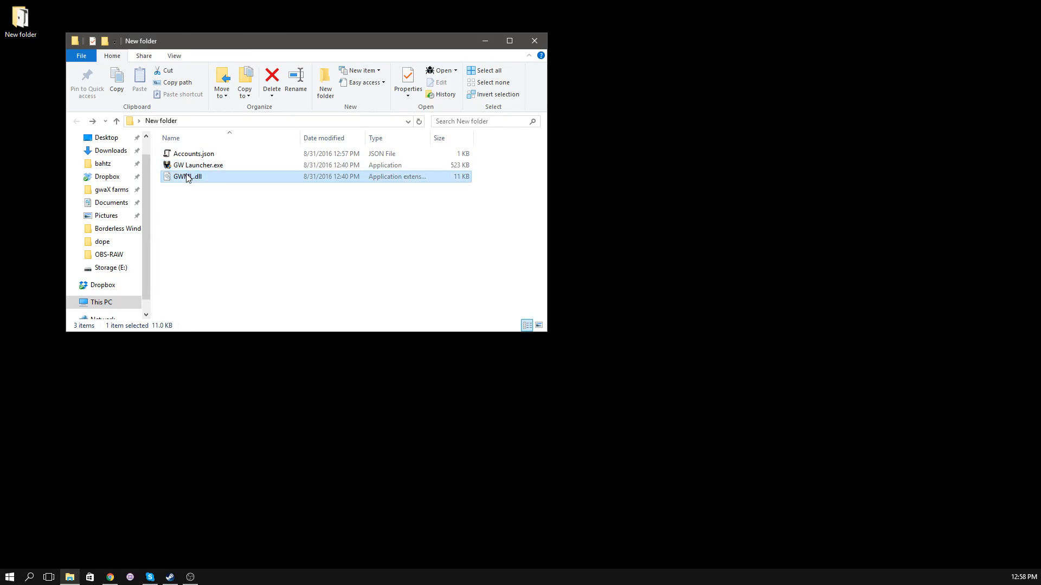